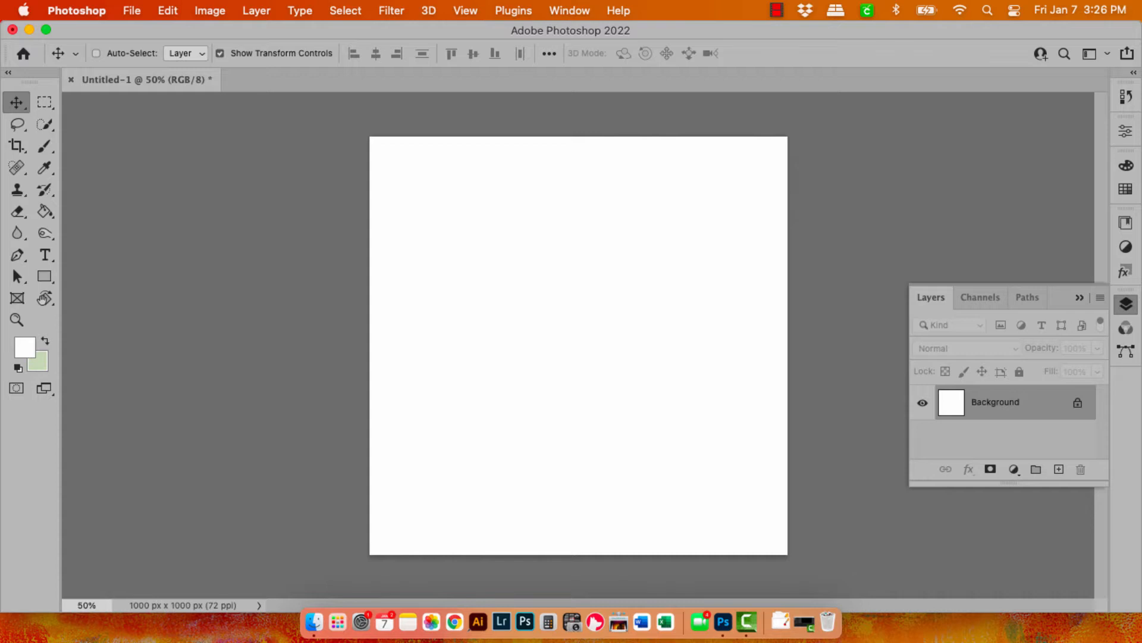
Show the Patterns panel enlarged and select the donut pattern at the end of the swatches.
left_click(569, 9)
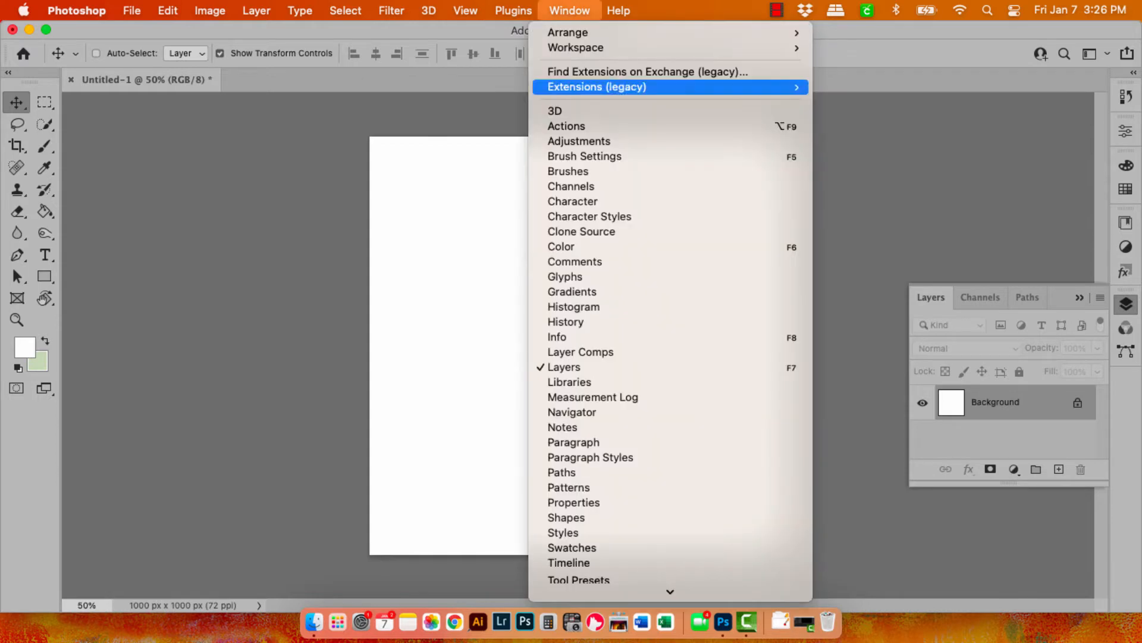
left_click(569, 488)
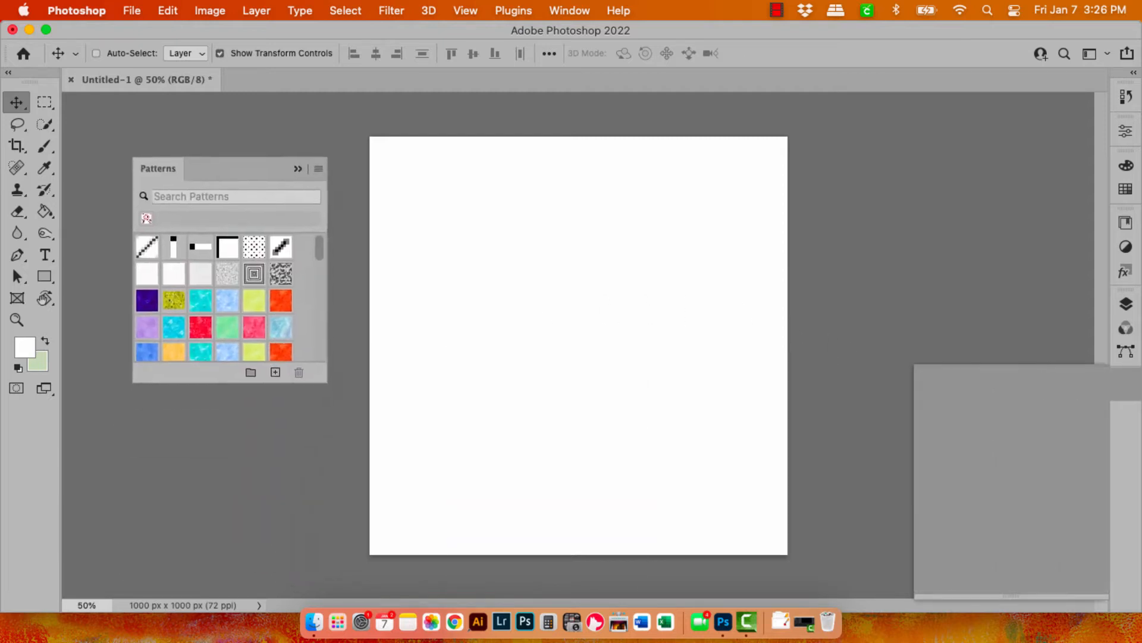
left_click_drag(157, 168, 122, 164)
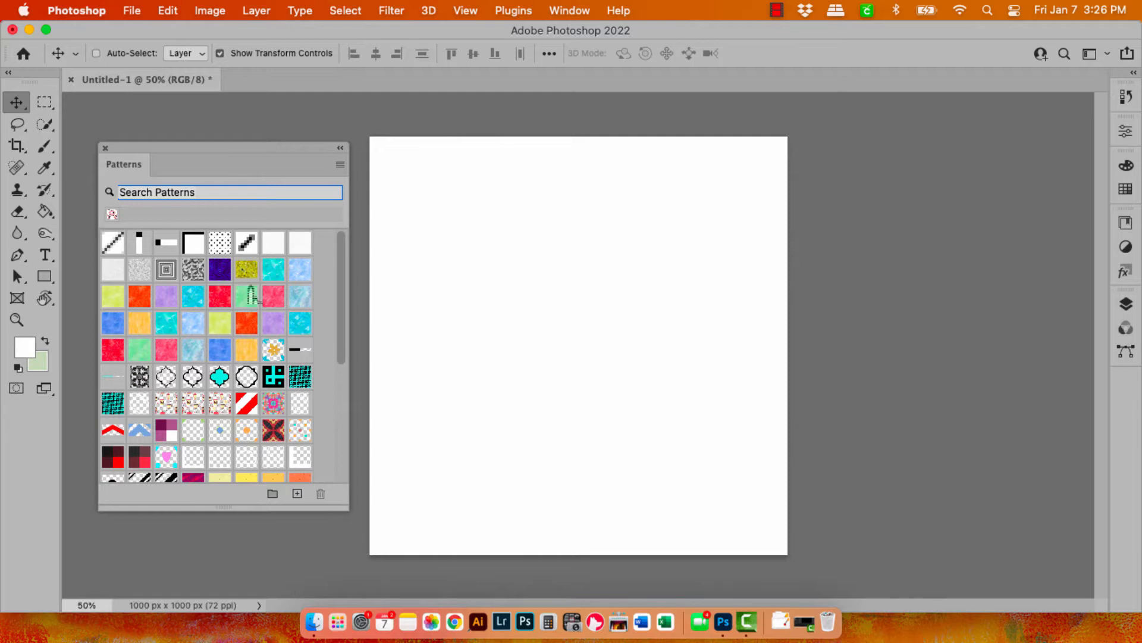
scroll("down", 3)
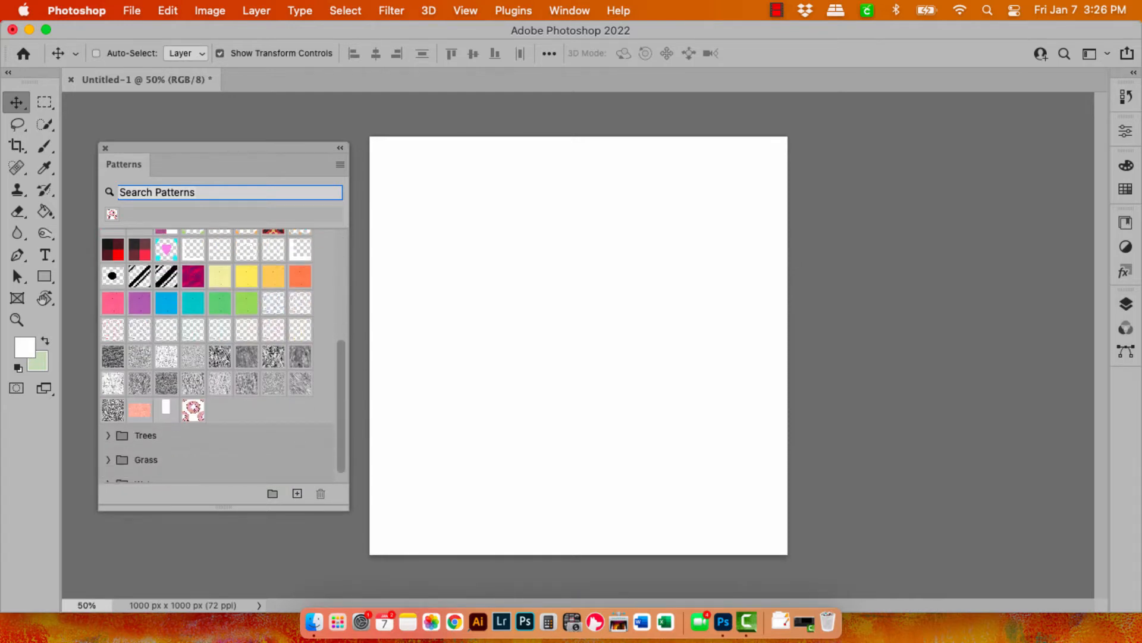
left_click(192, 409)
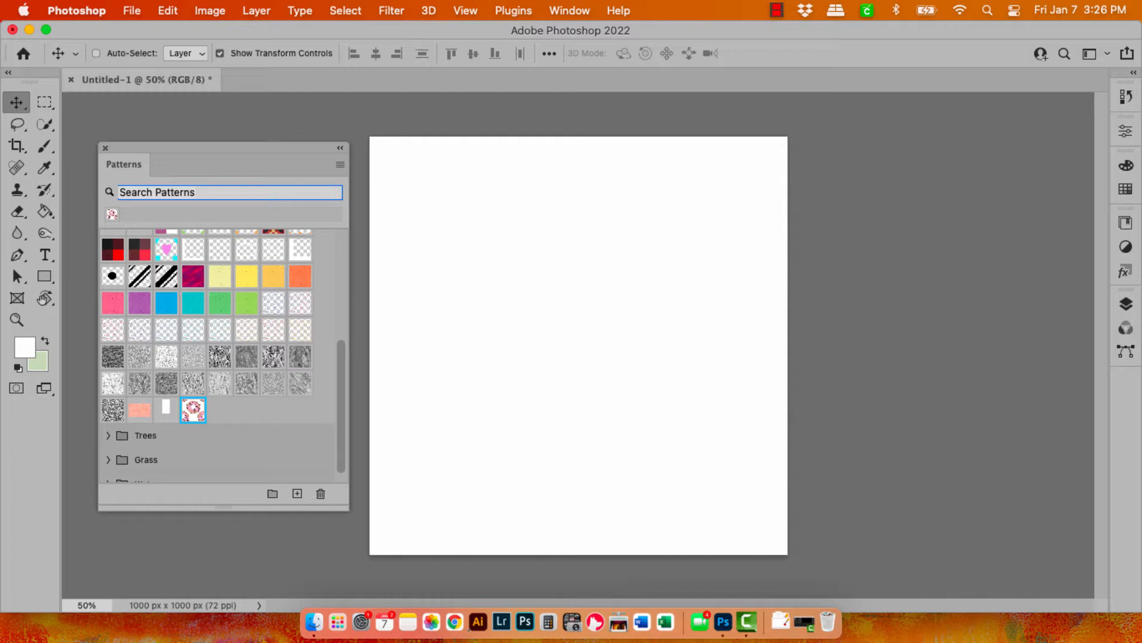
Add a Pattern Fill 1 layer of the donut pattern at 25% scale across the canvas.
left_click(254, 11)
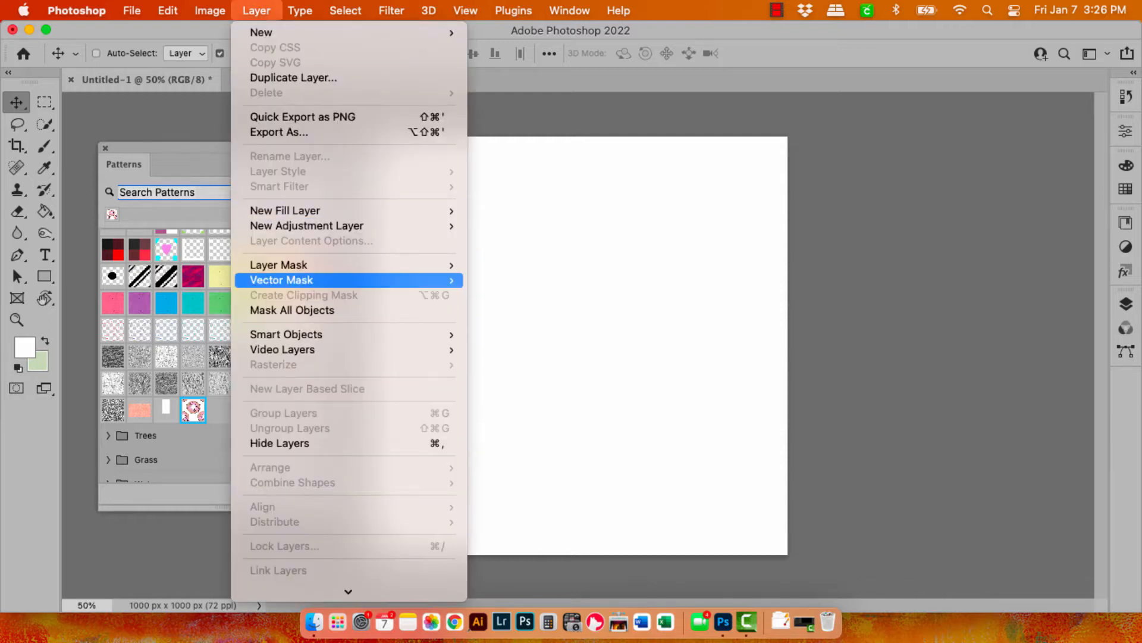
mouse_move(285, 211)
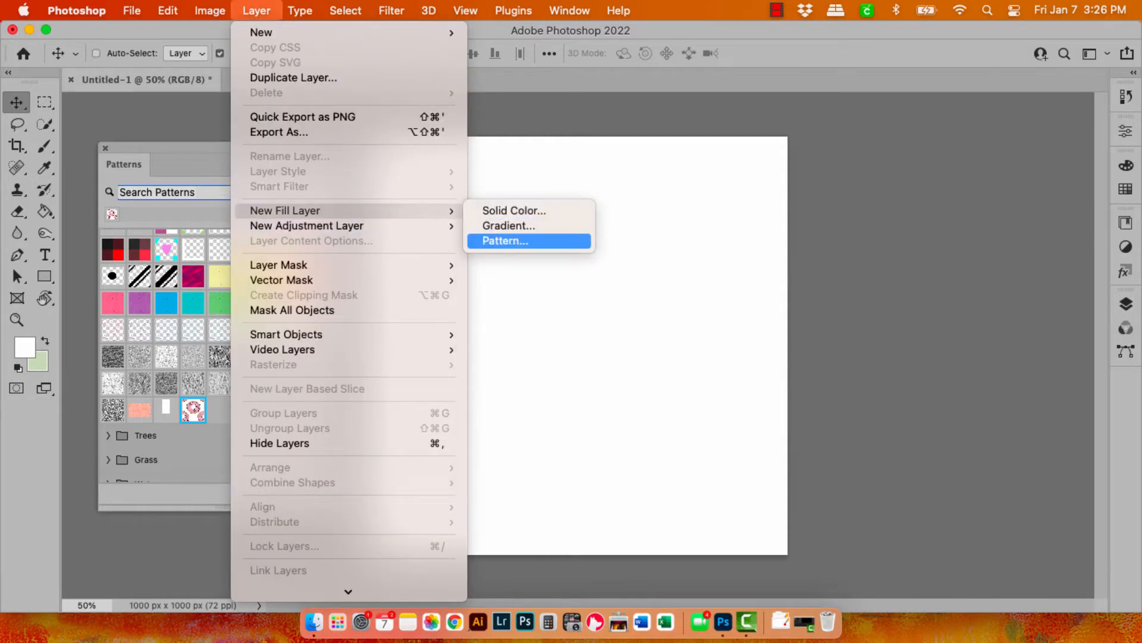
left_click(506, 240)
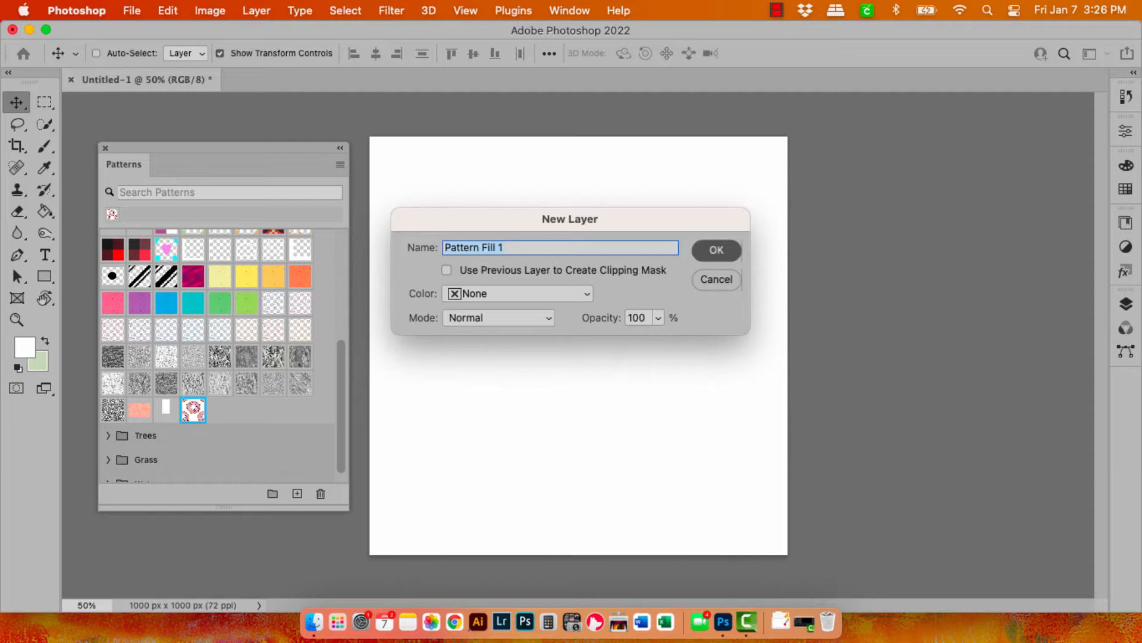
left_click(716, 250)
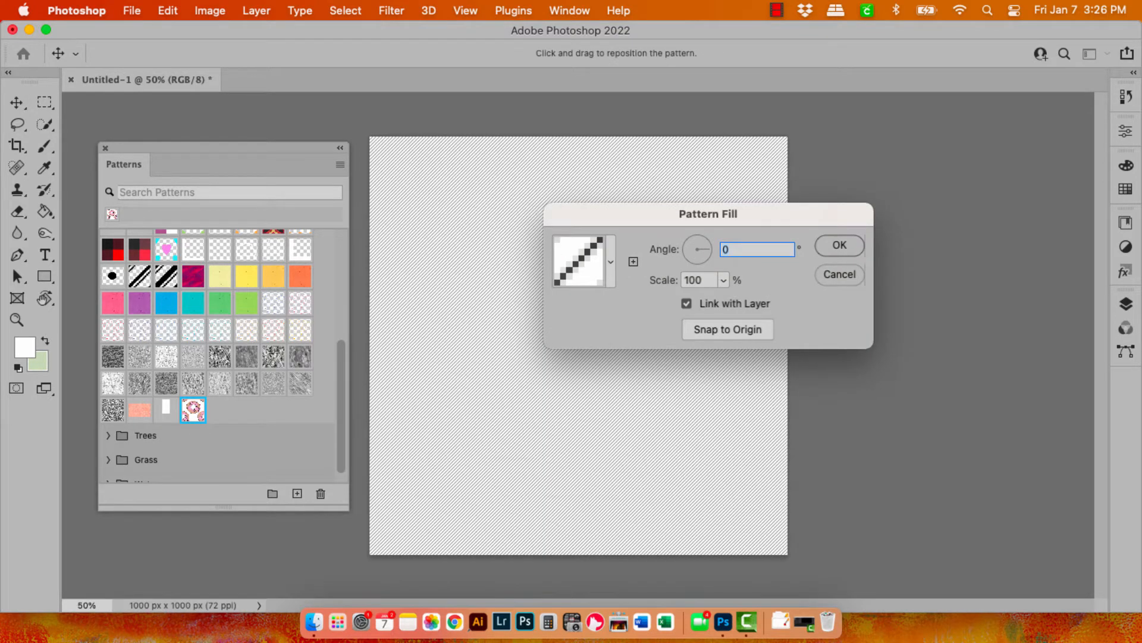
left_click(611, 260)
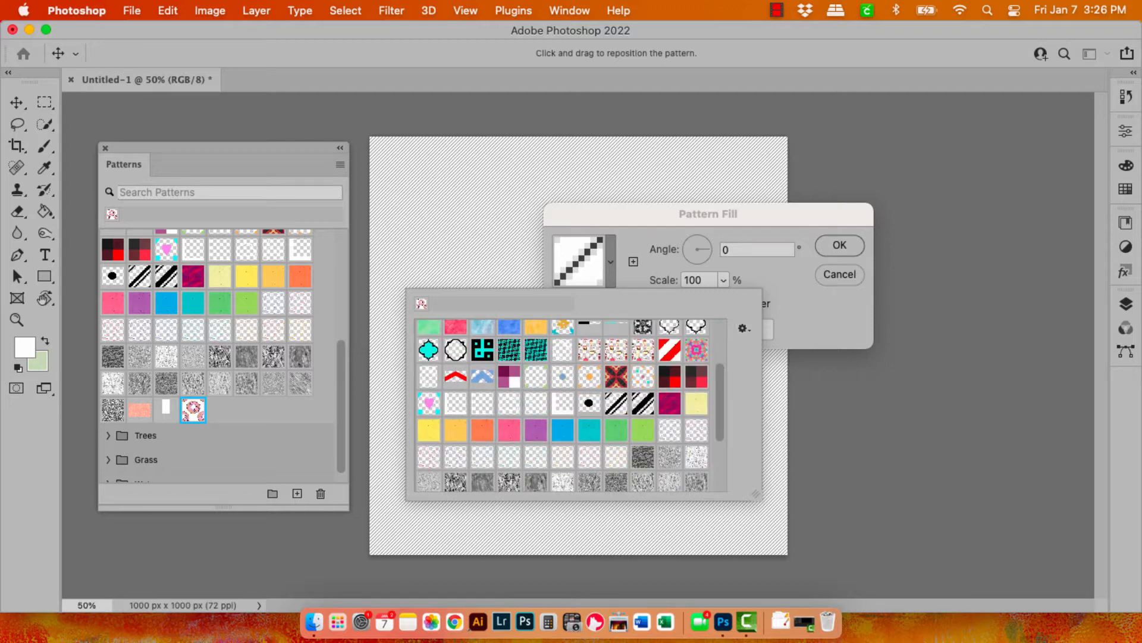
left_click(561, 405)
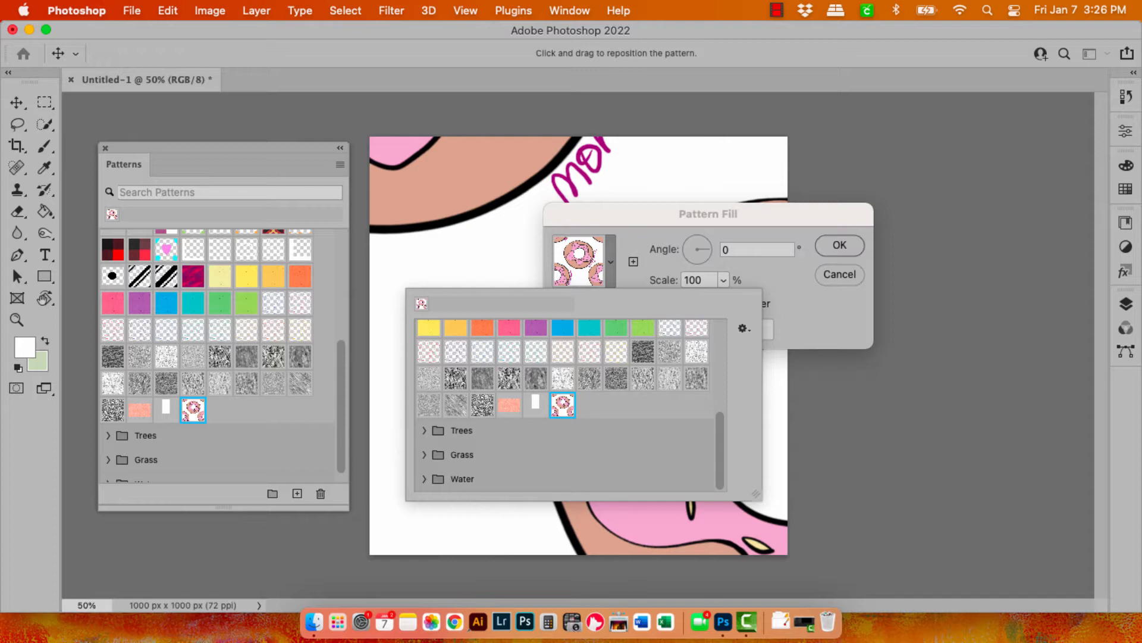
left_click(757, 250)
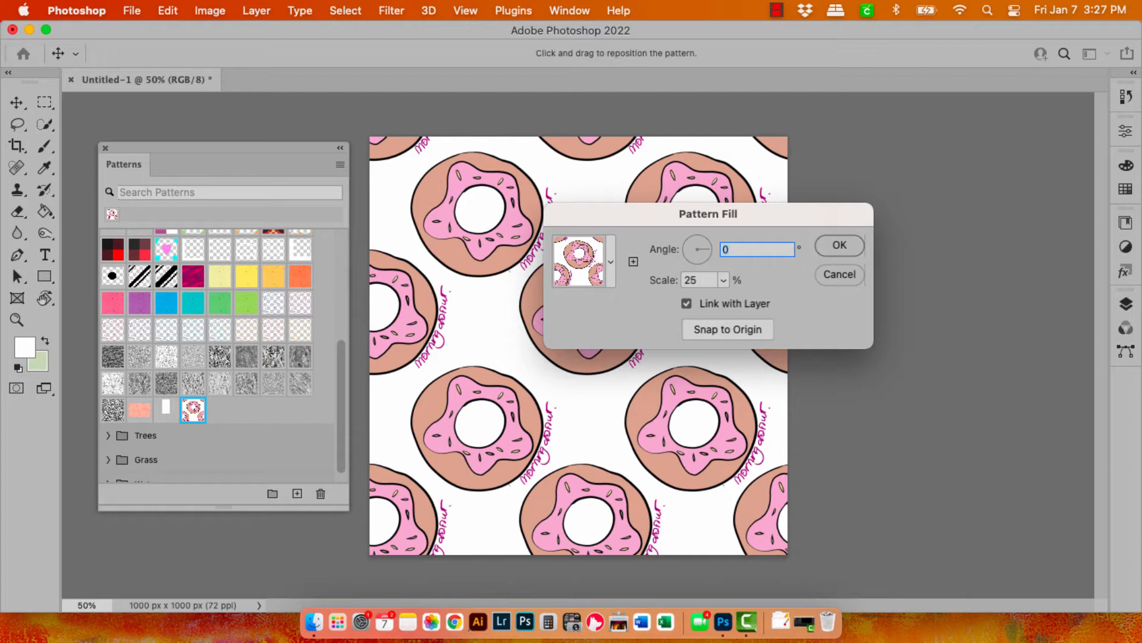
left_click(839, 245)
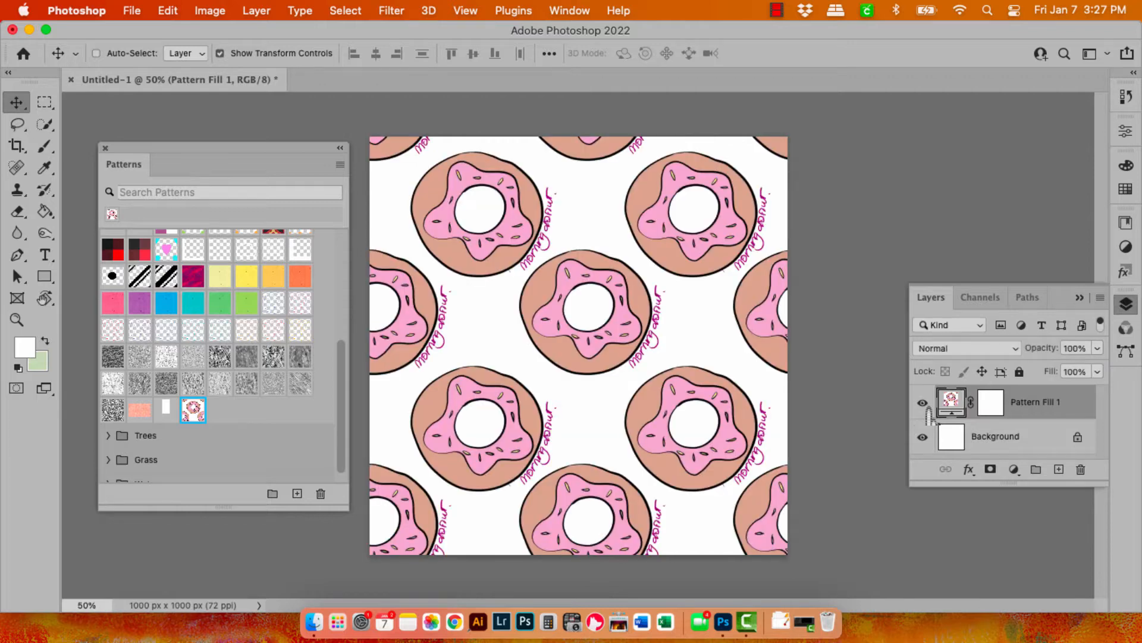
Add the Pattern Fill 1 donut pattern to the My Patterns library group.
left_click(1133, 219)
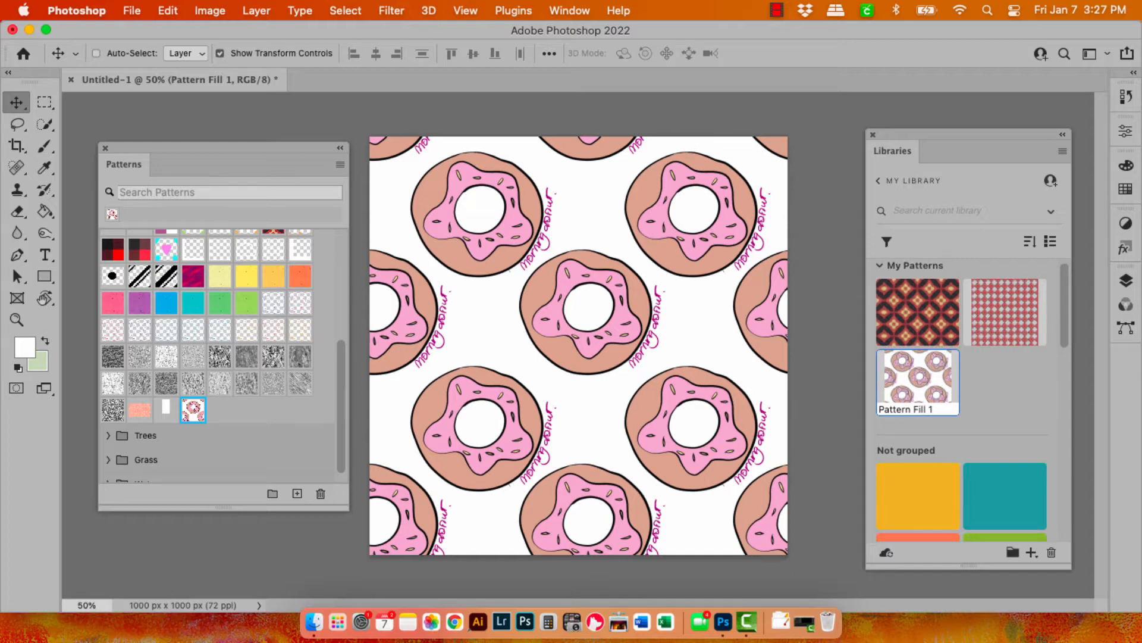
mouse_move(602, 368)
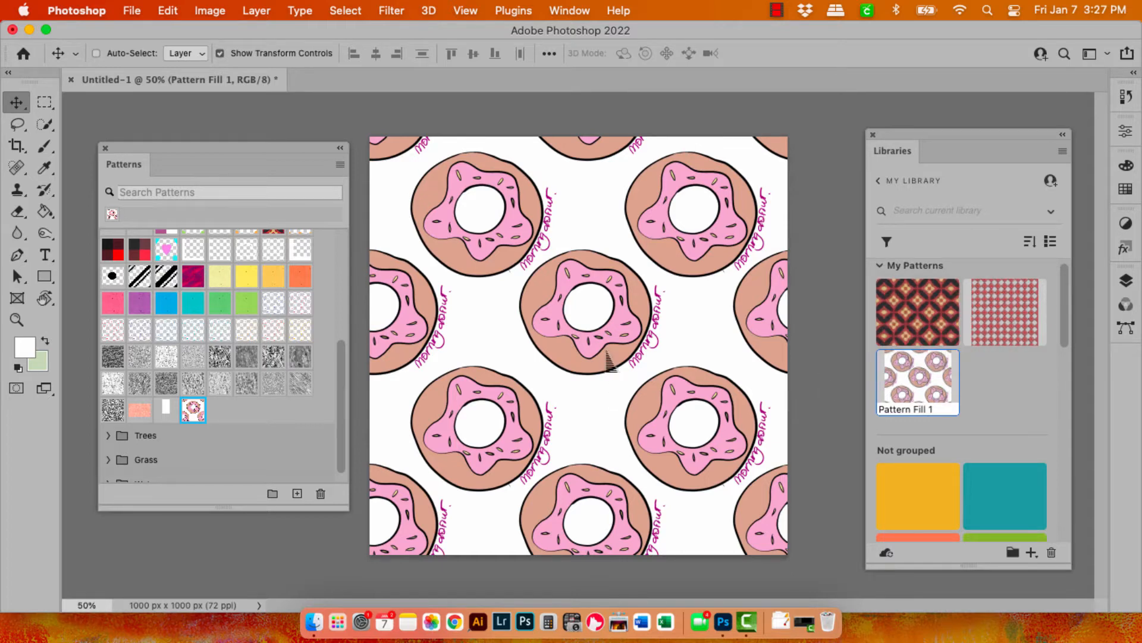
mouse_move(516, 244)
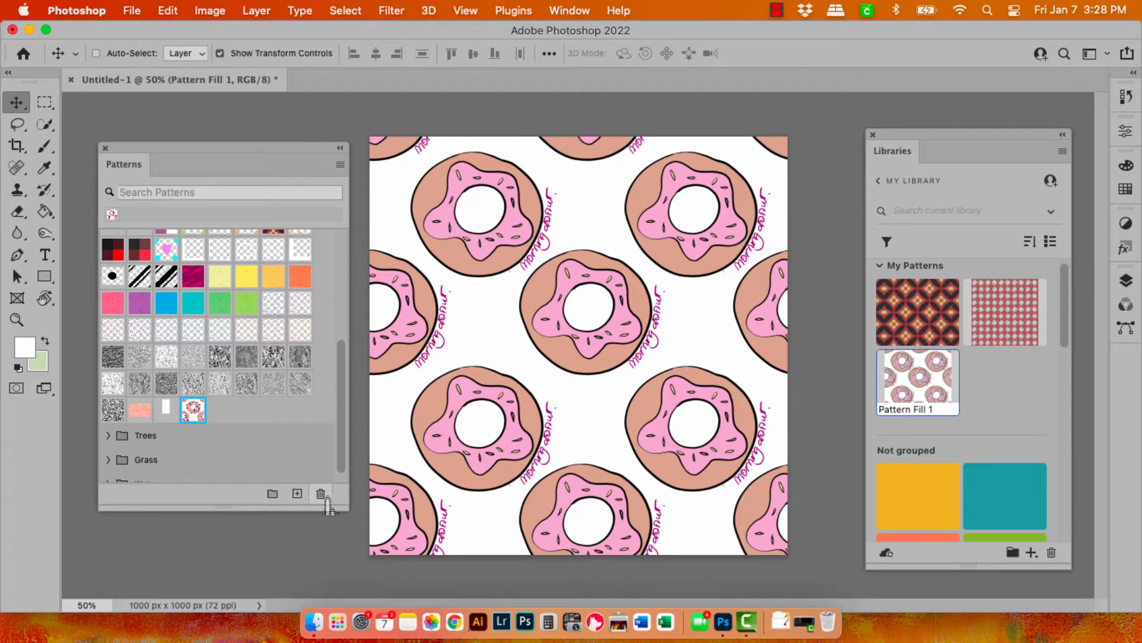
Delete the donuts pattern from the Patterns panel, keeping Pattern Fill 1 in the library.
left_click(320, 493)
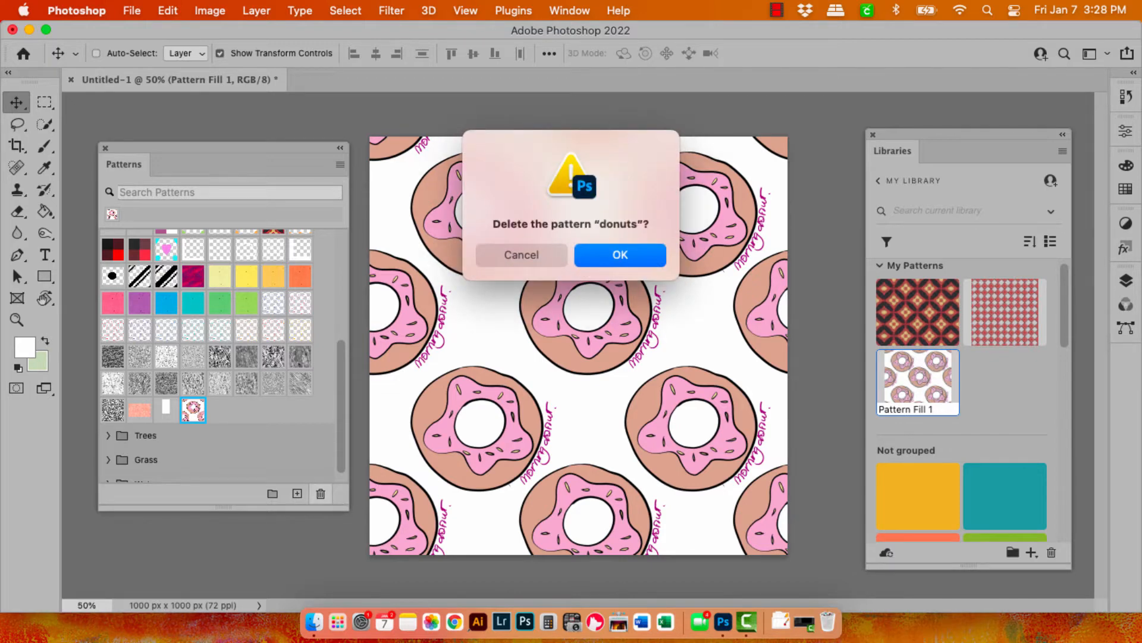
left_click(620, 255)
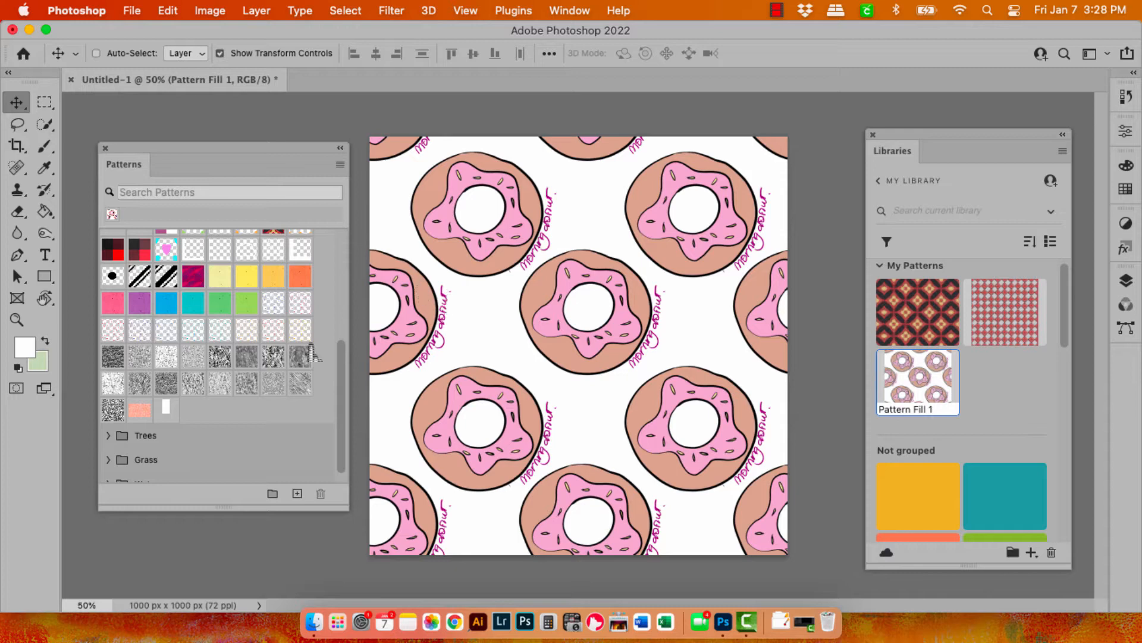
mouse_move(300, 355)
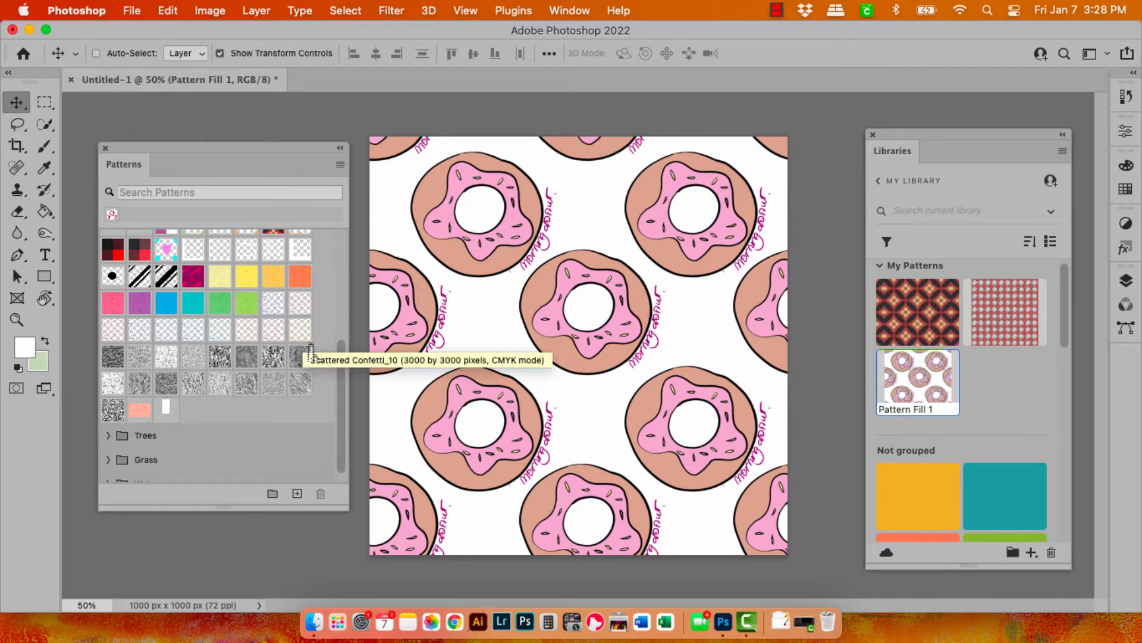
mouse_move(219, 262)
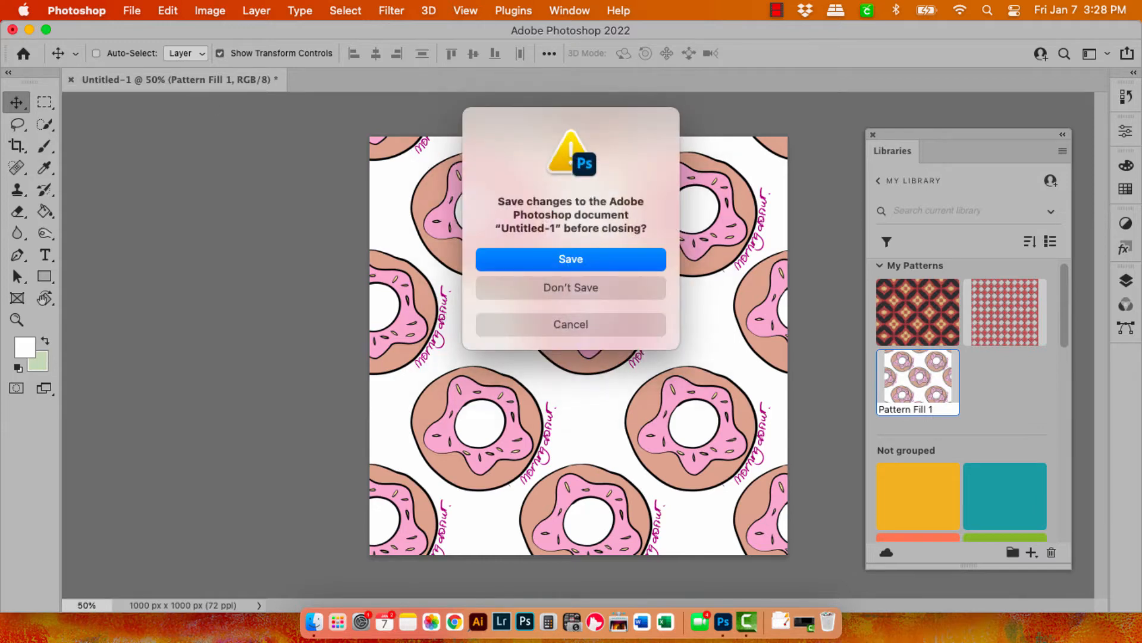
Discard the donut document and create a new blank 1920 × 1080 document from the recent preset.
left_click(571, 287)
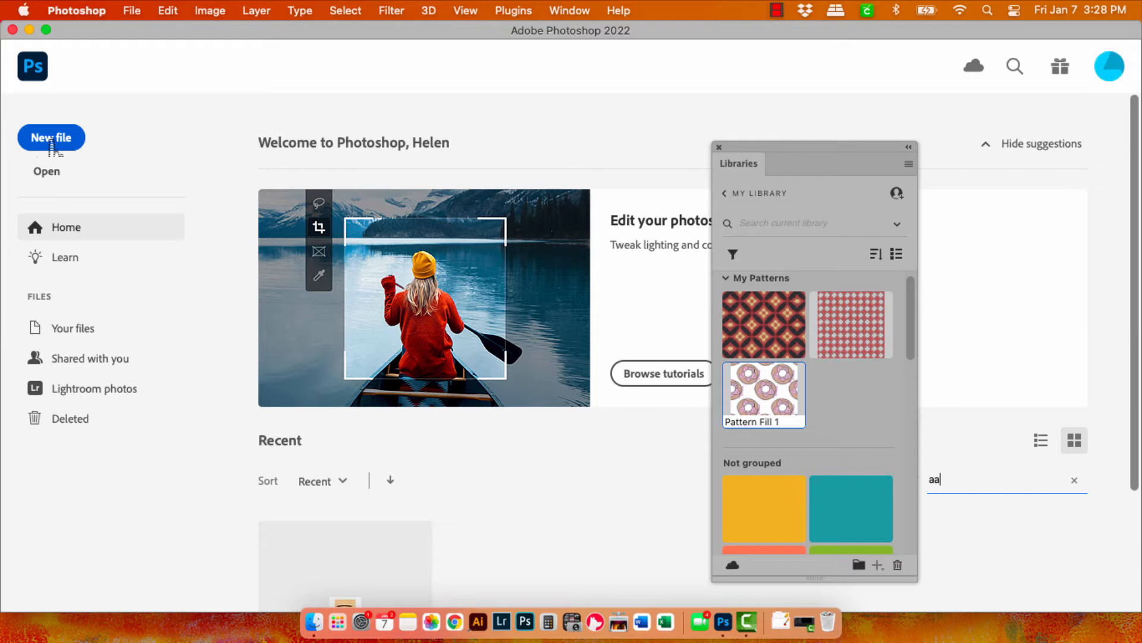
left_click(51, 138)
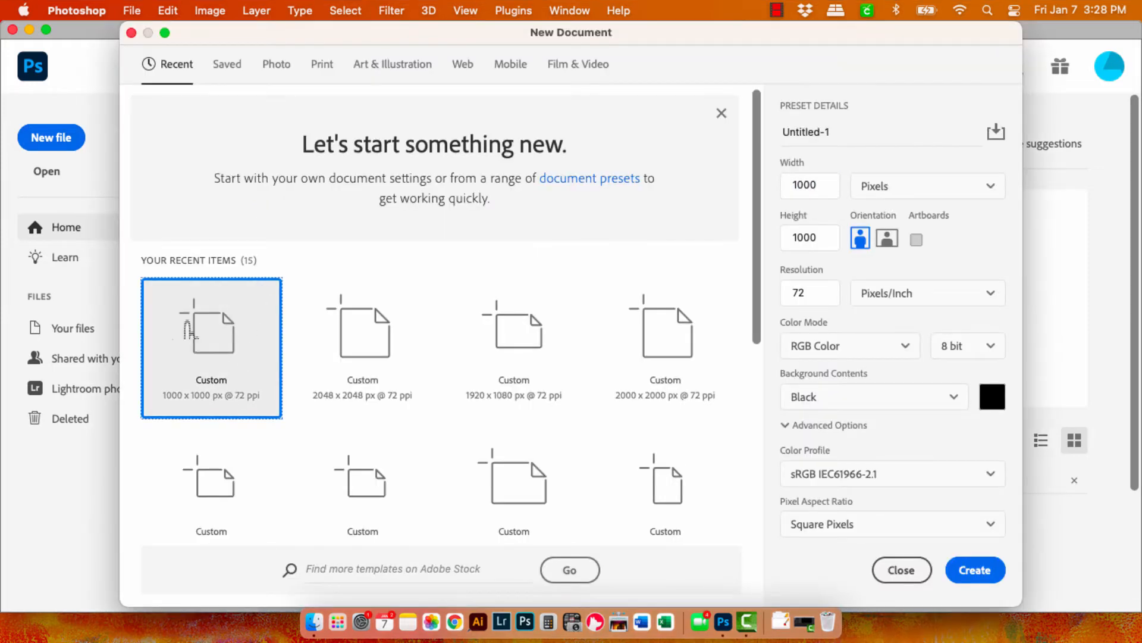
mouse_move(236, 388)
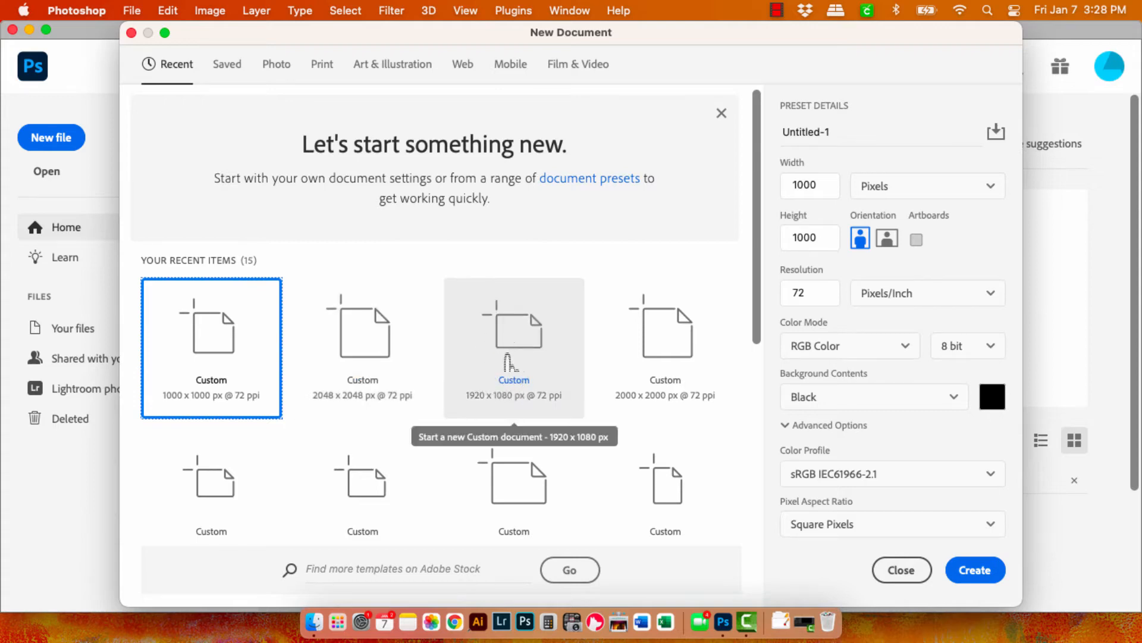
left_click(514, 350)
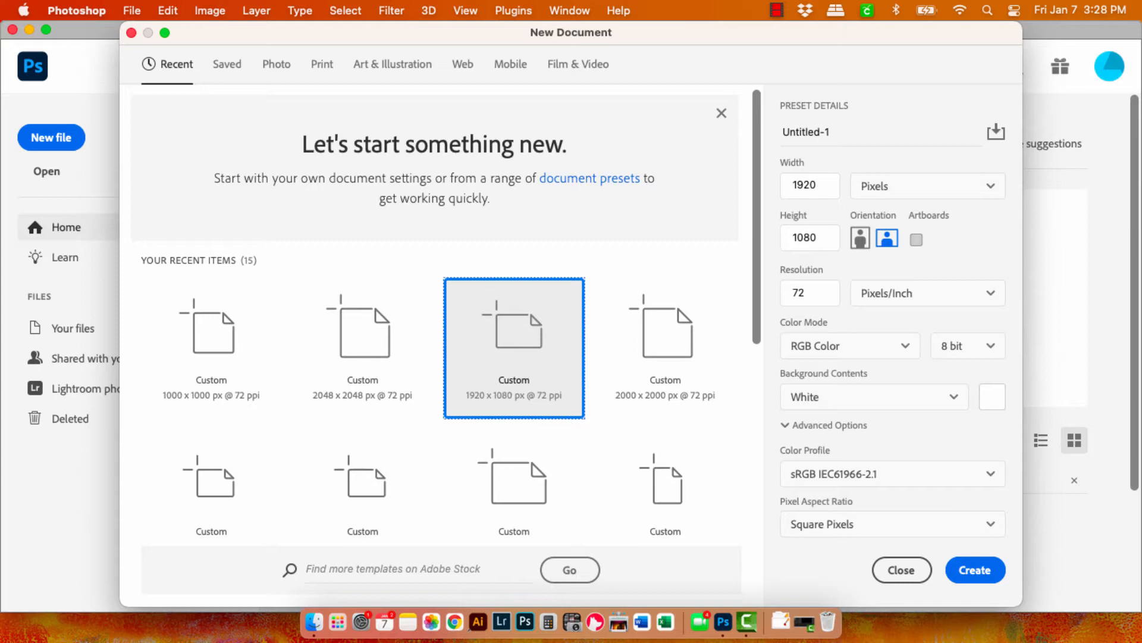
mouse_move(664, 340)
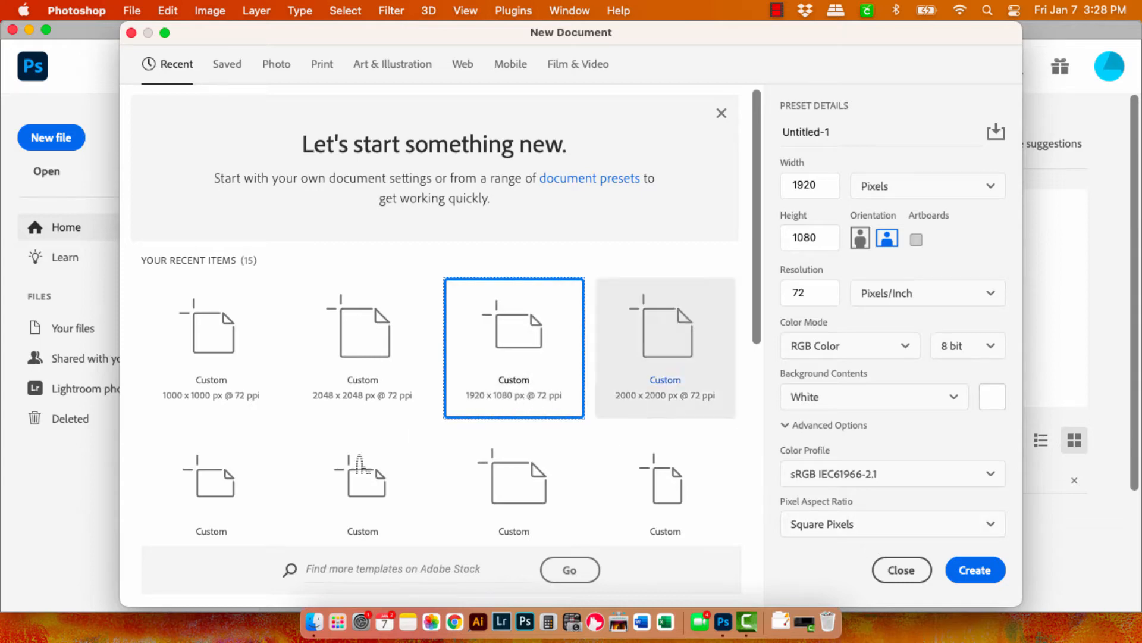
left_click(976, 570)
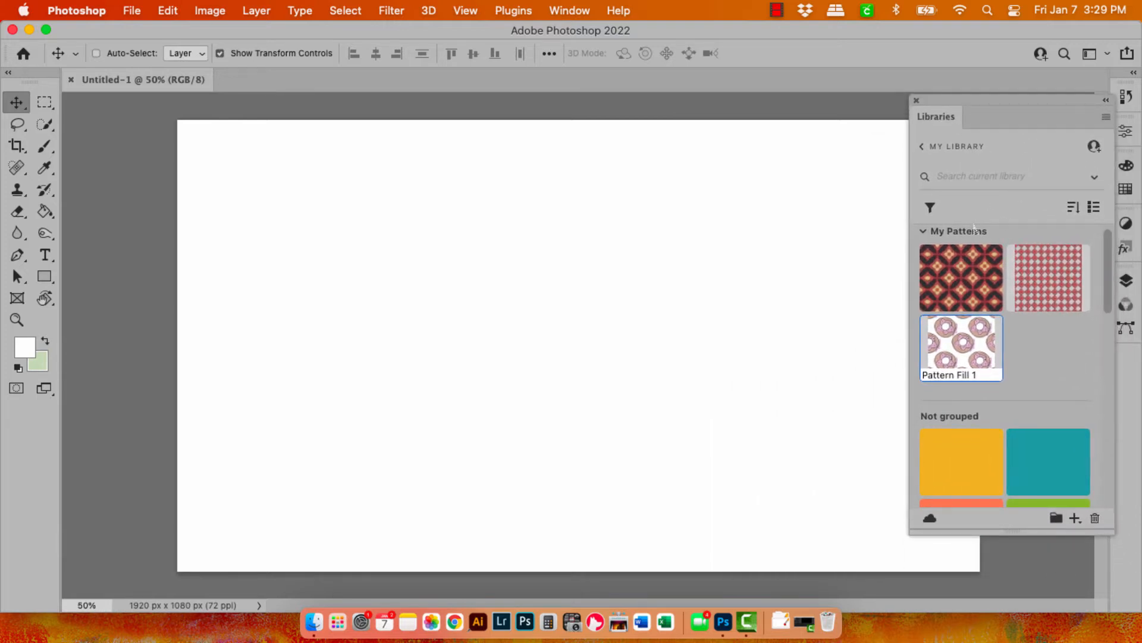
mouse_move(961, 277)
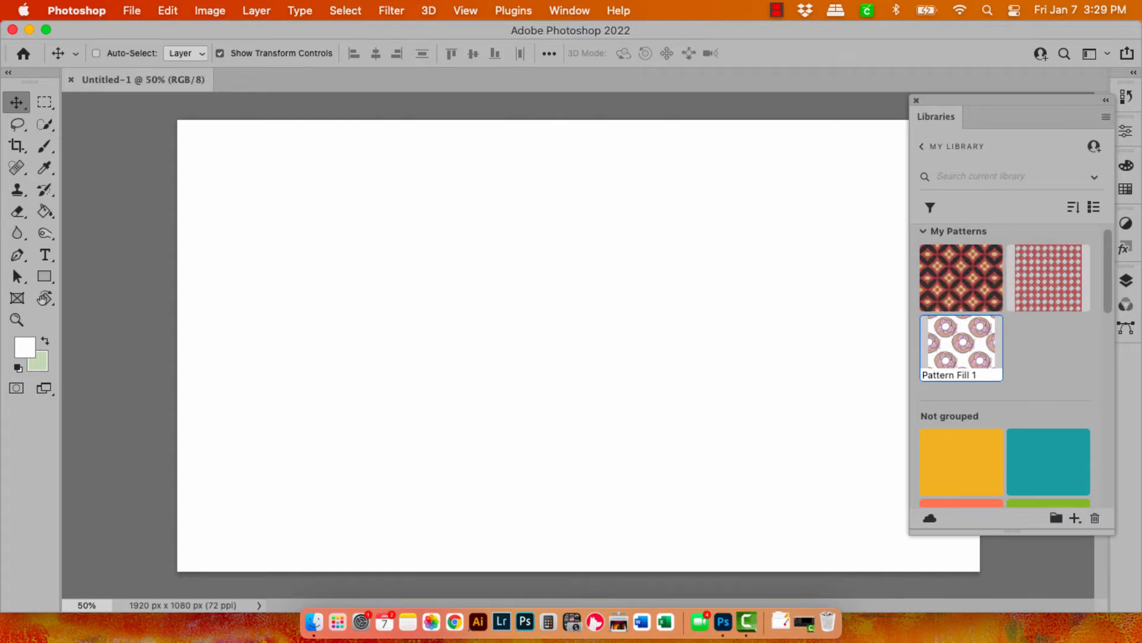
Place the library donut pattern on the canvas at the left edge and commit it.
double_click(960, 344)
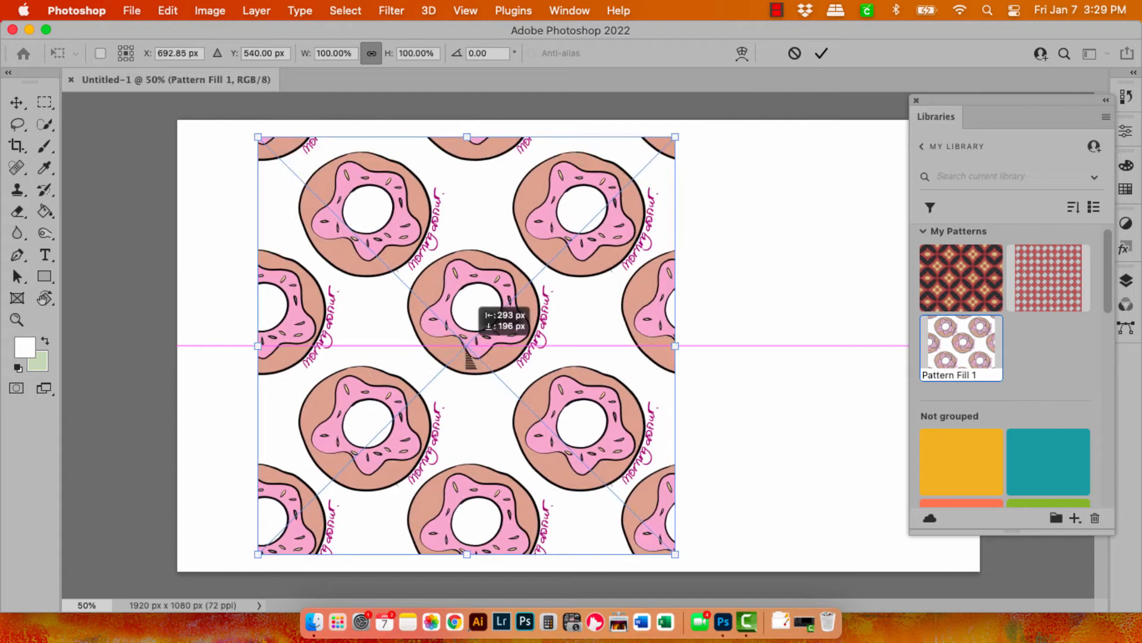
left_click_drag(466, 346, 433, 328)
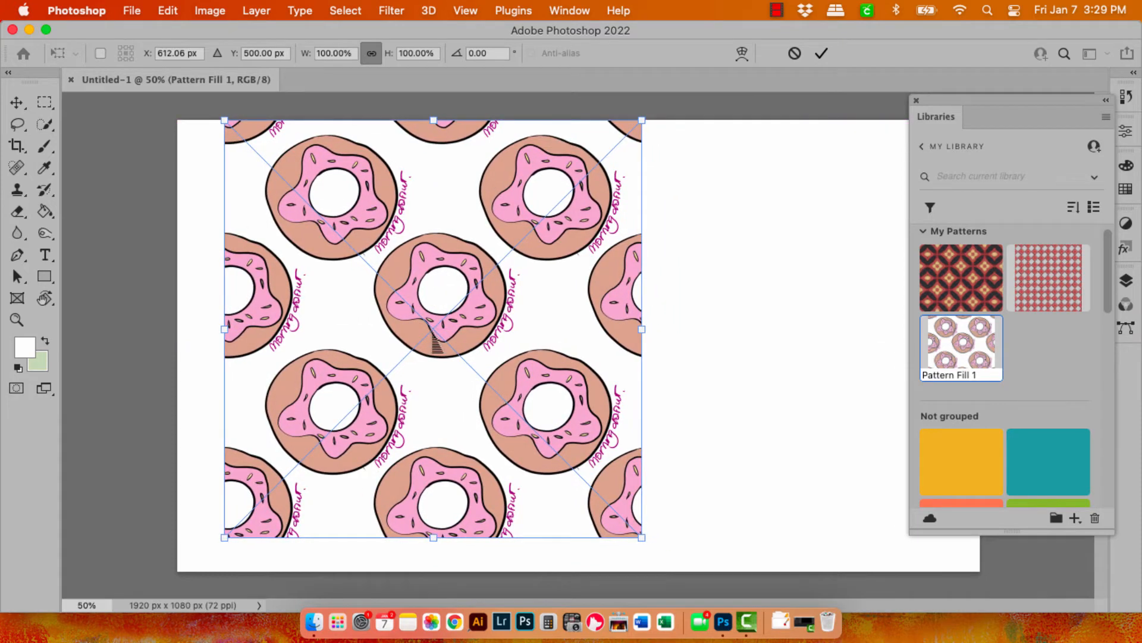
mouse_move(335, 398)
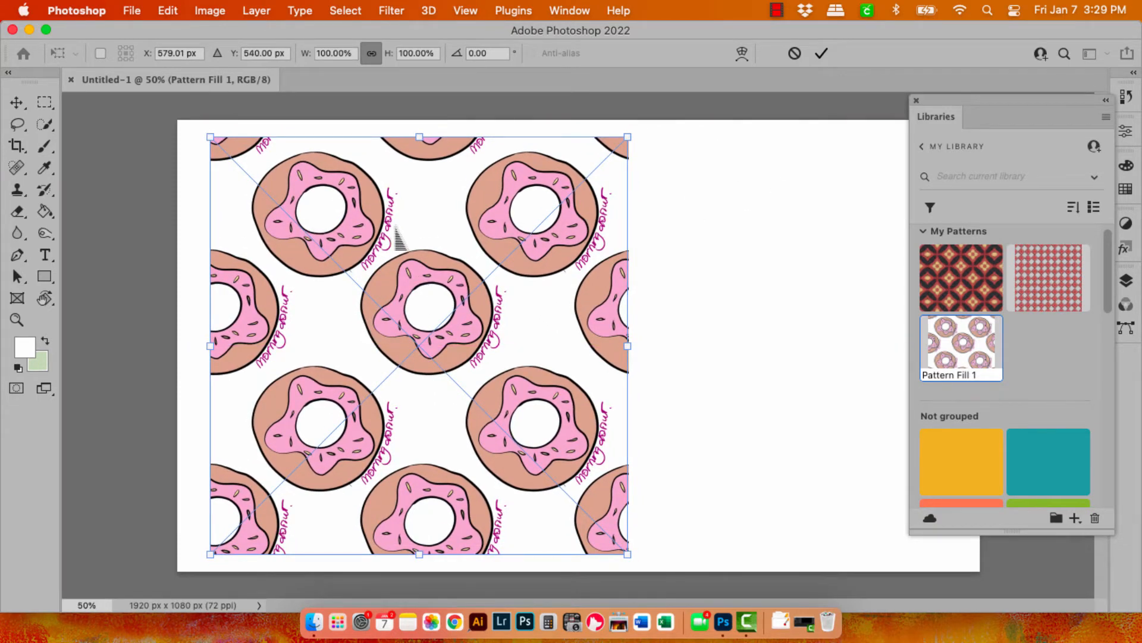
left_click_drag(419, 346, 386, 328)
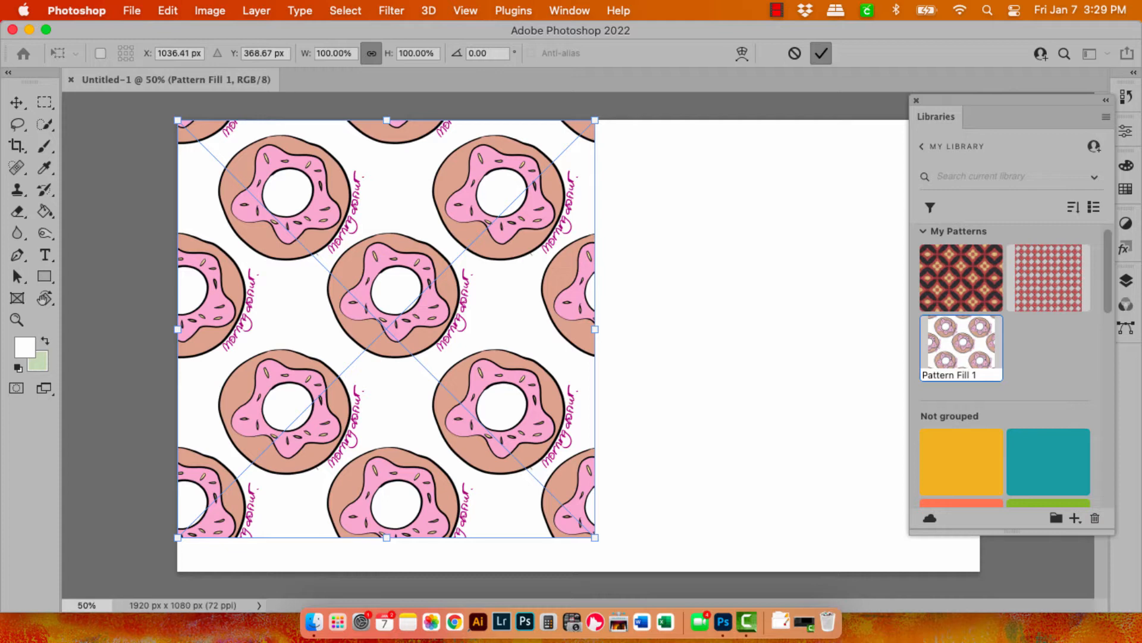
left_click(17, 103)
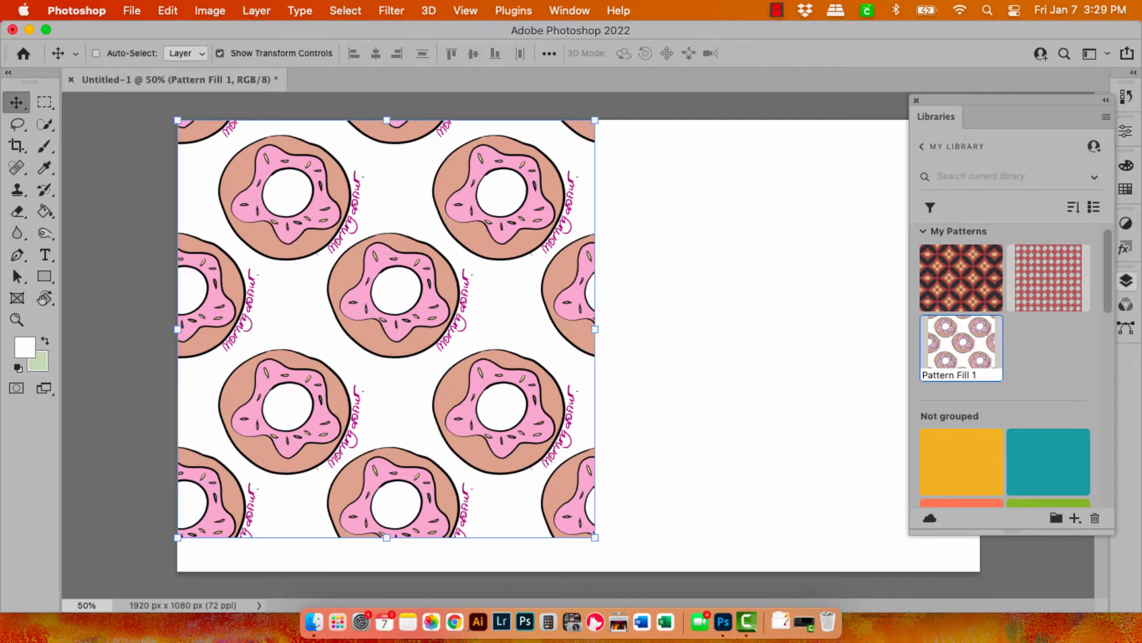
Offset a duplicate tile beside the original to check the seam, then remove both pattern layers.
left_click(1121, 298)
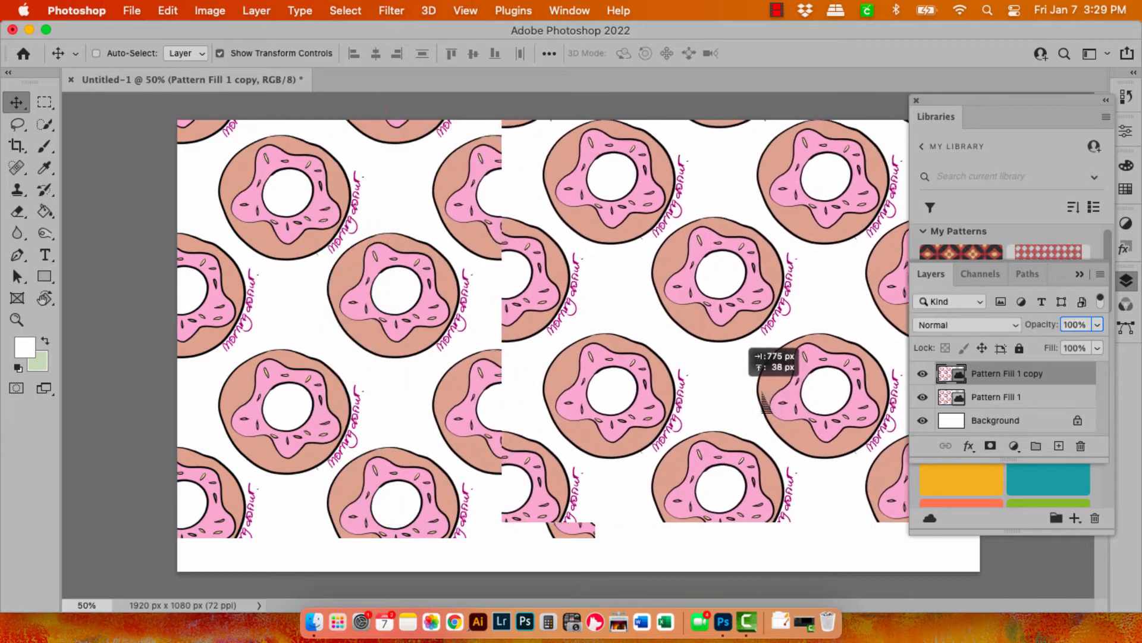
left_click_drag(765, 401, 830, 423)
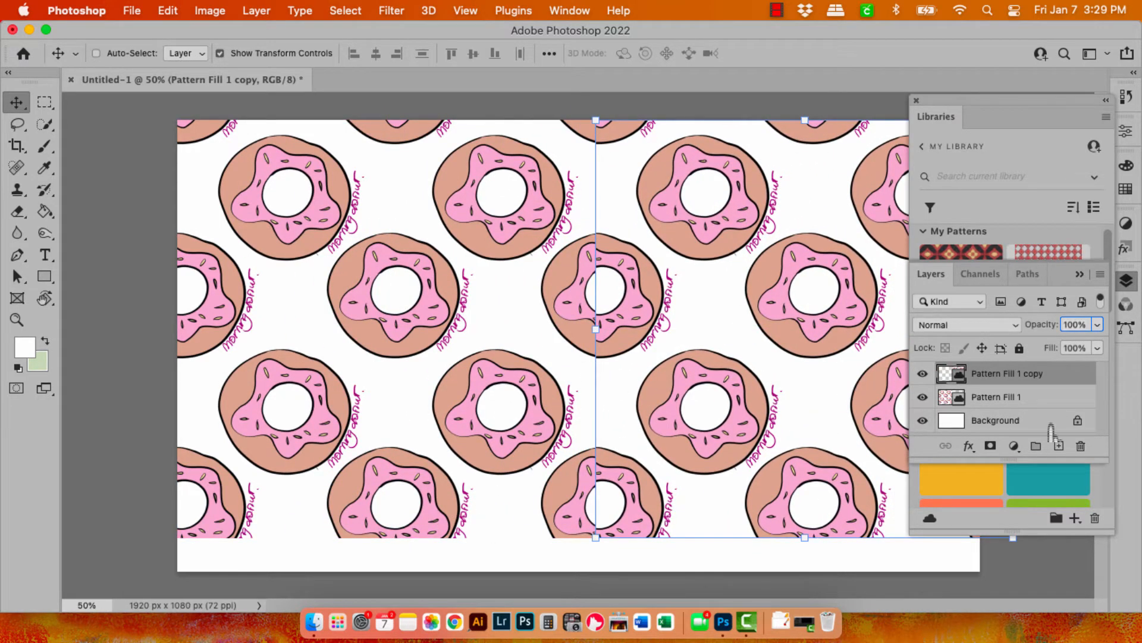
left_click(995, 420)
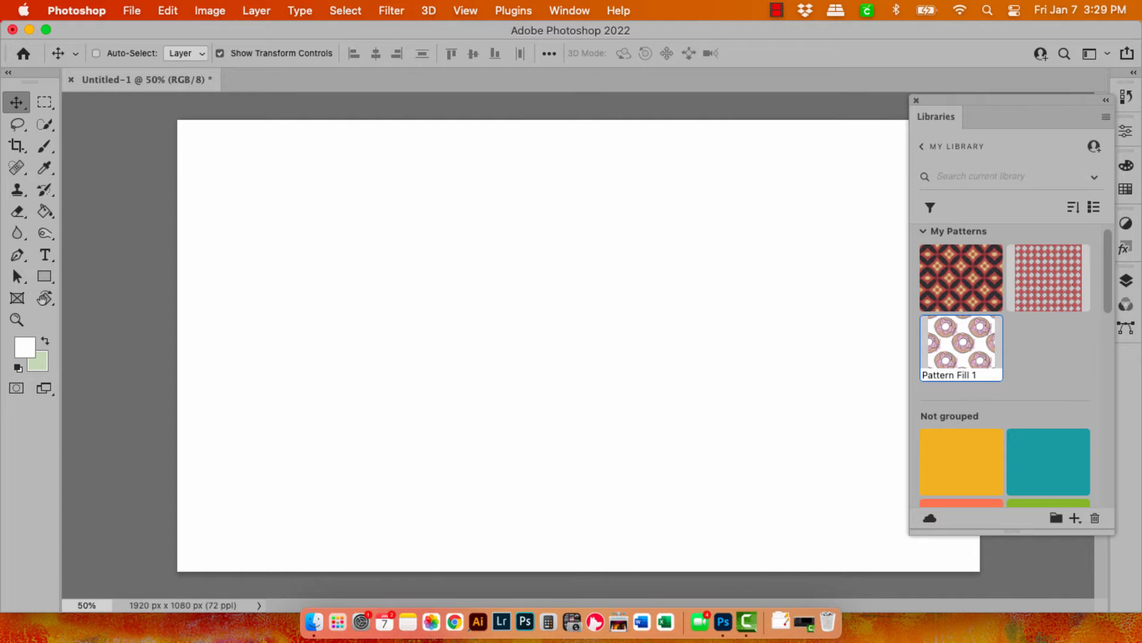
mouse_move(961, 276)
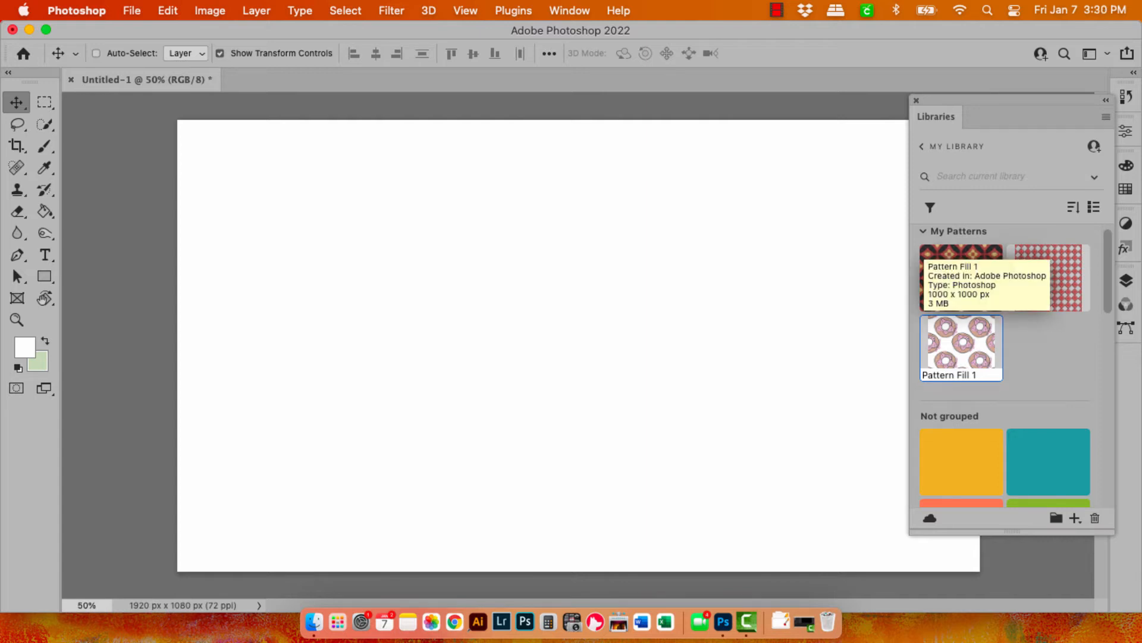
mouse_move(775, 351)
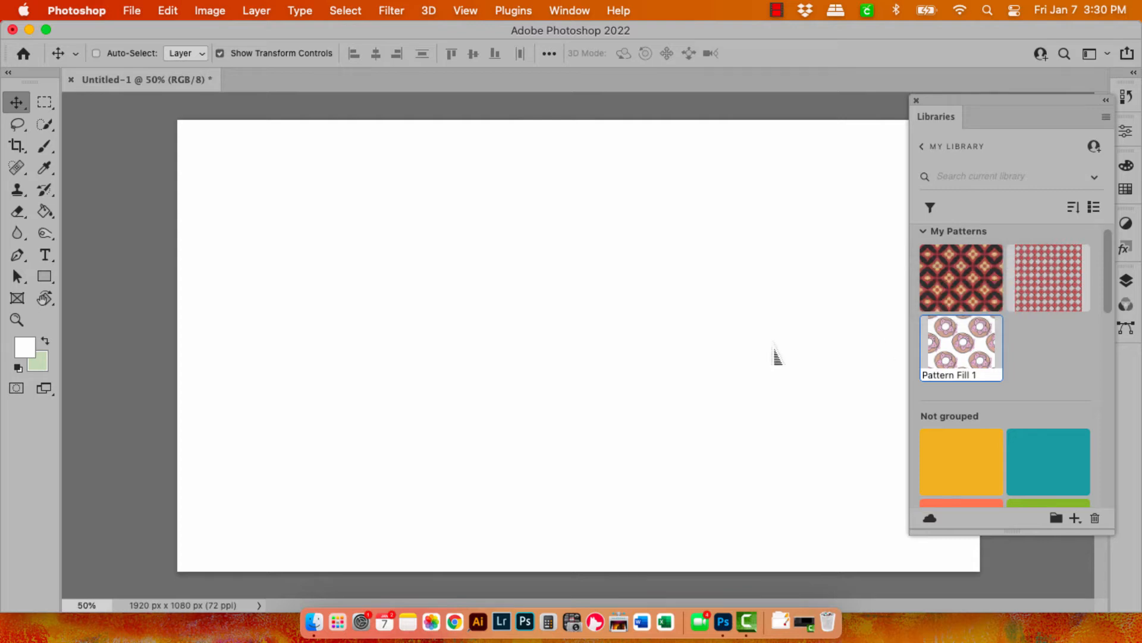
mouse_move(473, 321)
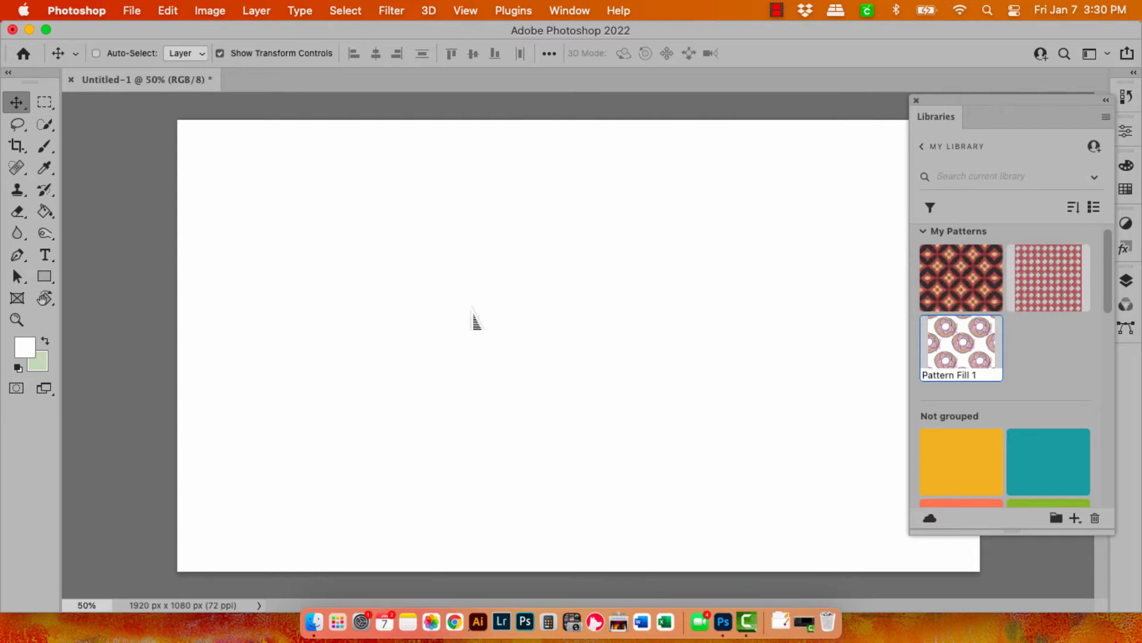
Apply the Pattern Fill 1 library swatch as a fill layer tiling donuts over the whole canvas.
double_click(961, 345)
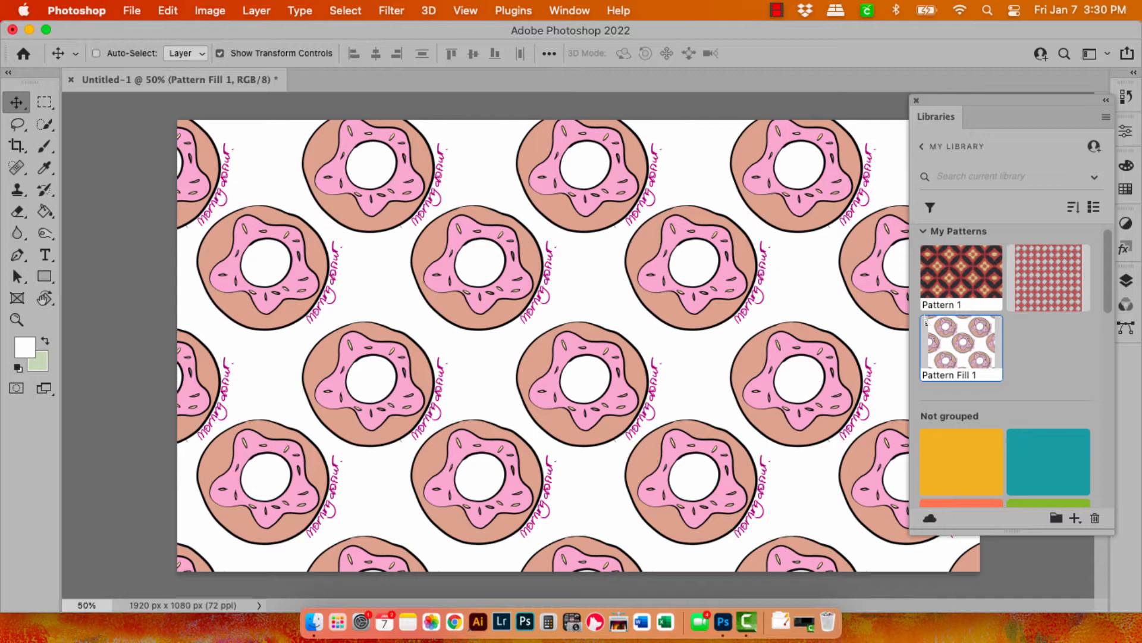
left_click(1124, 297)
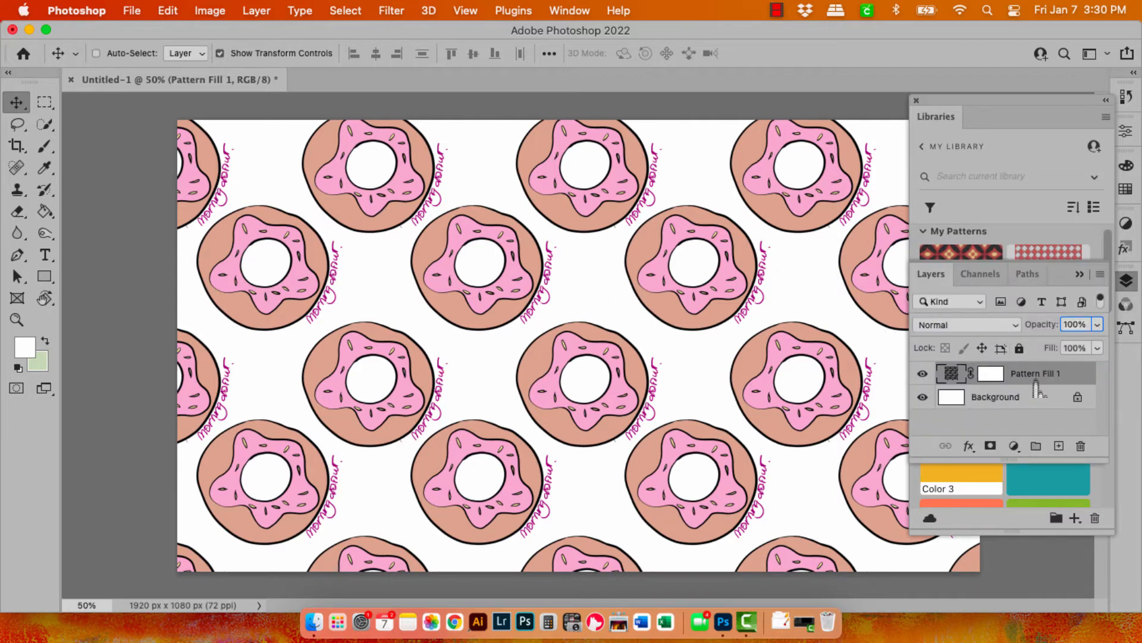
mouse_move(1034, 388)
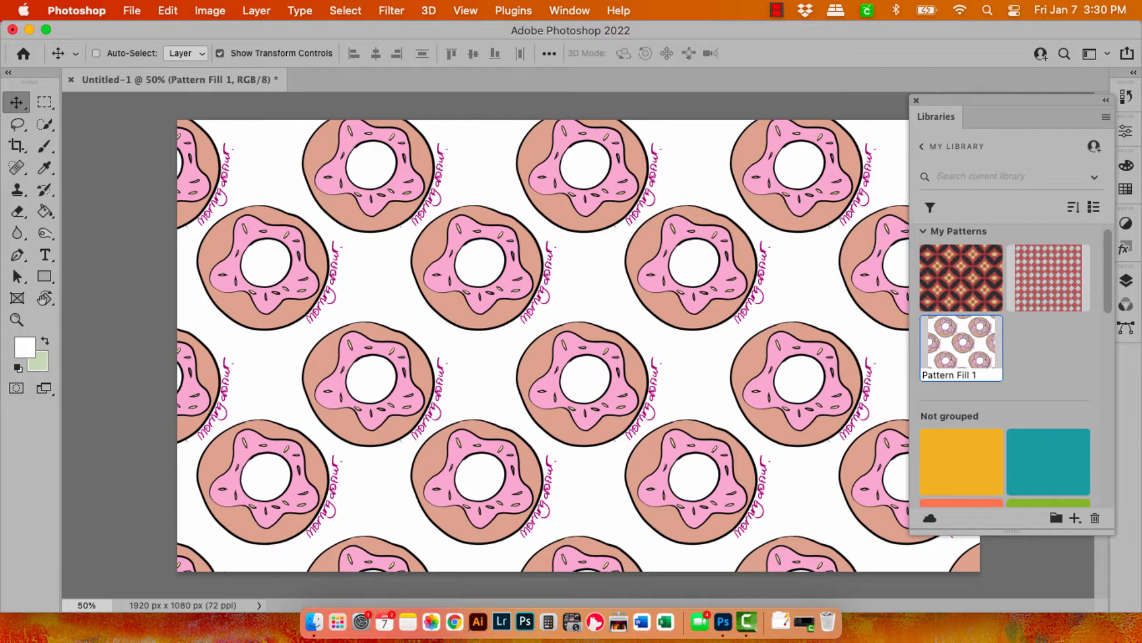
mouse_move(1010, 162)
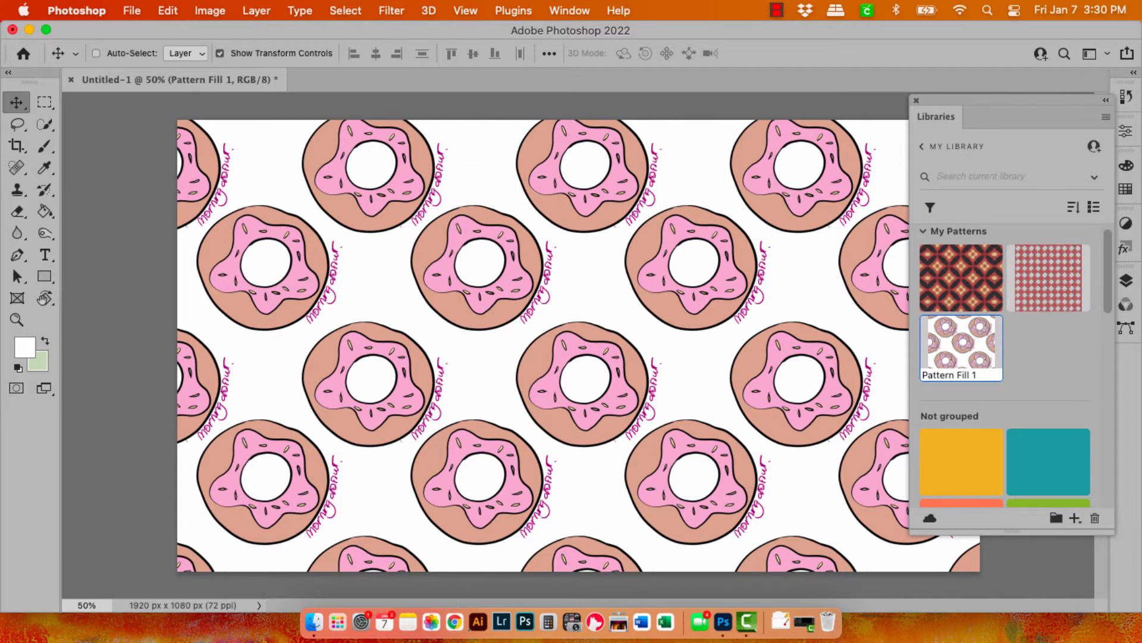
left_click(568, 9)
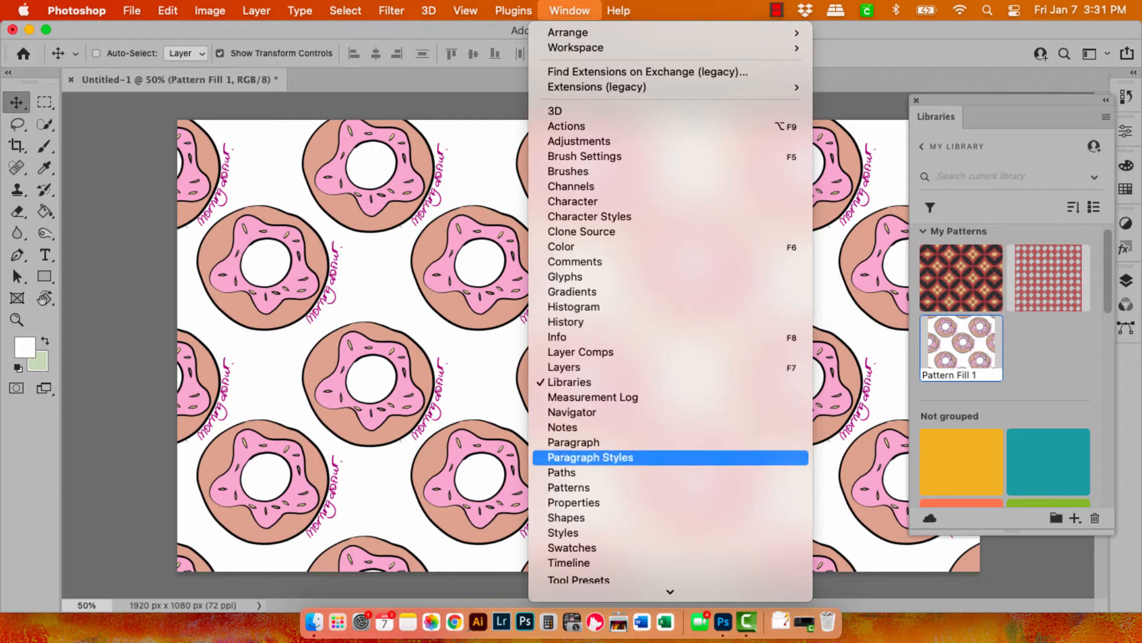
Reopen the Patterns panel and browse down to its final swatches and folders.
left_click(569, 488)
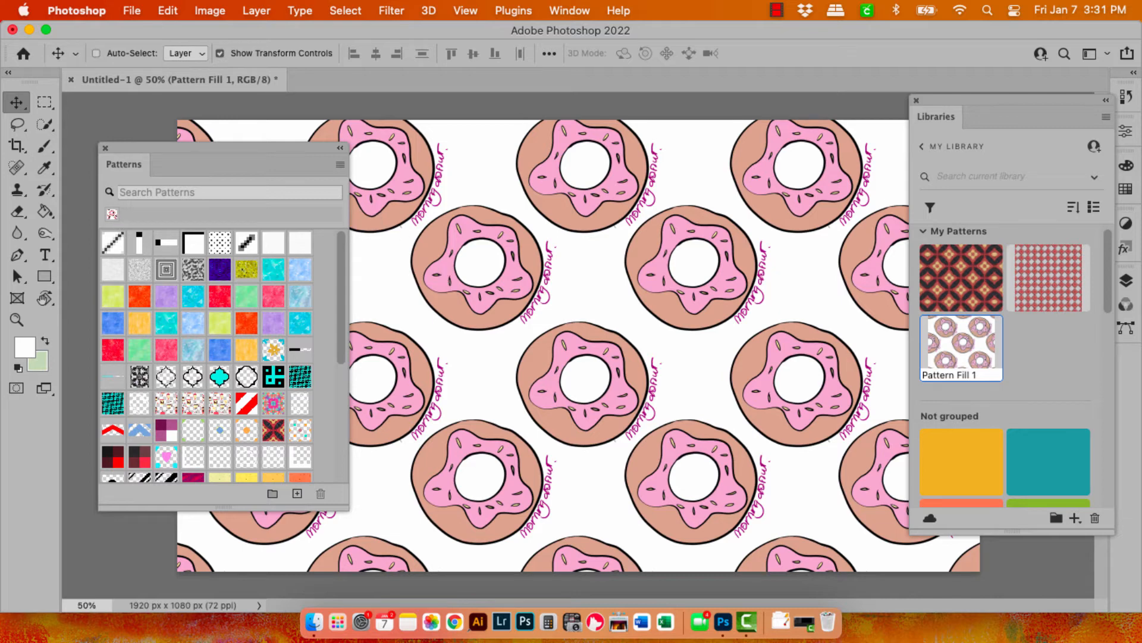
mouse_move(198, 330)
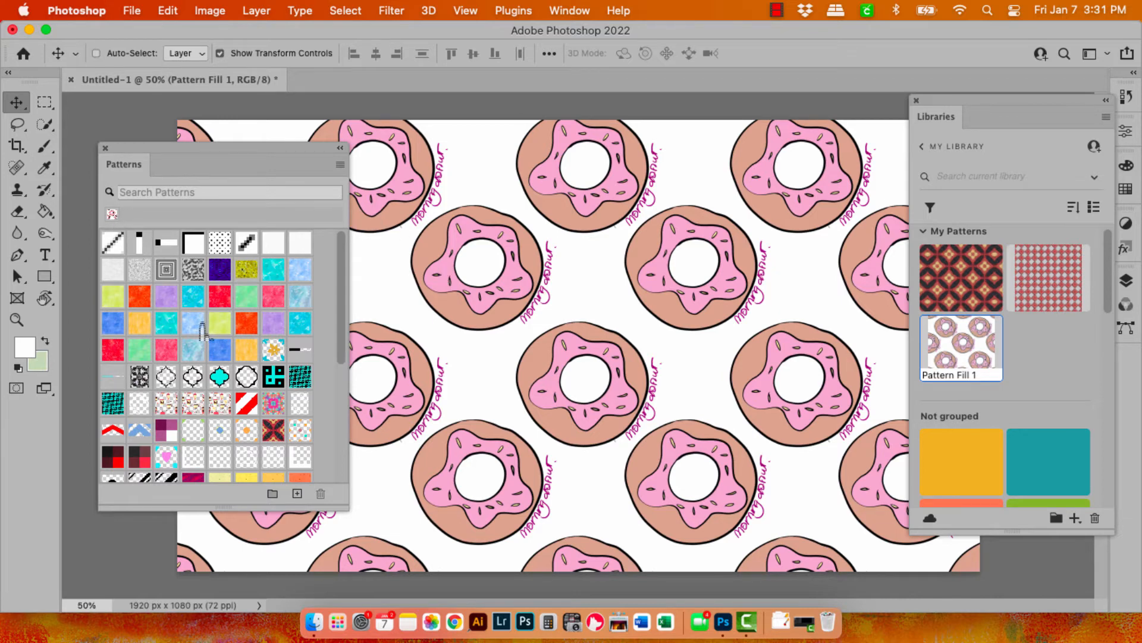
left_click(219, 376)
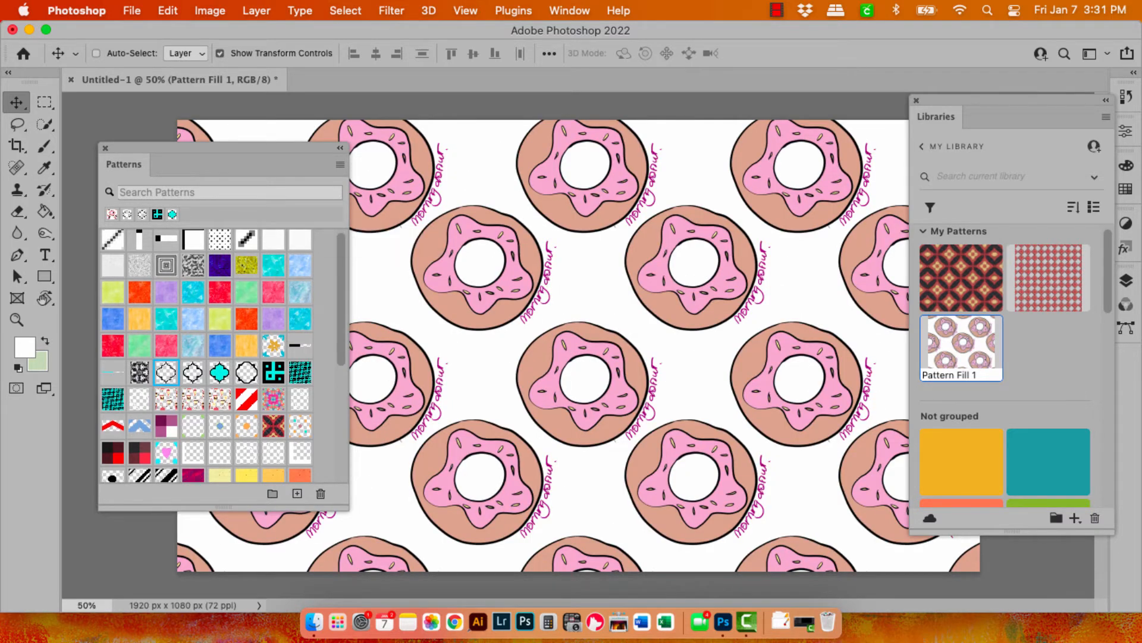
scroll("down", 3)
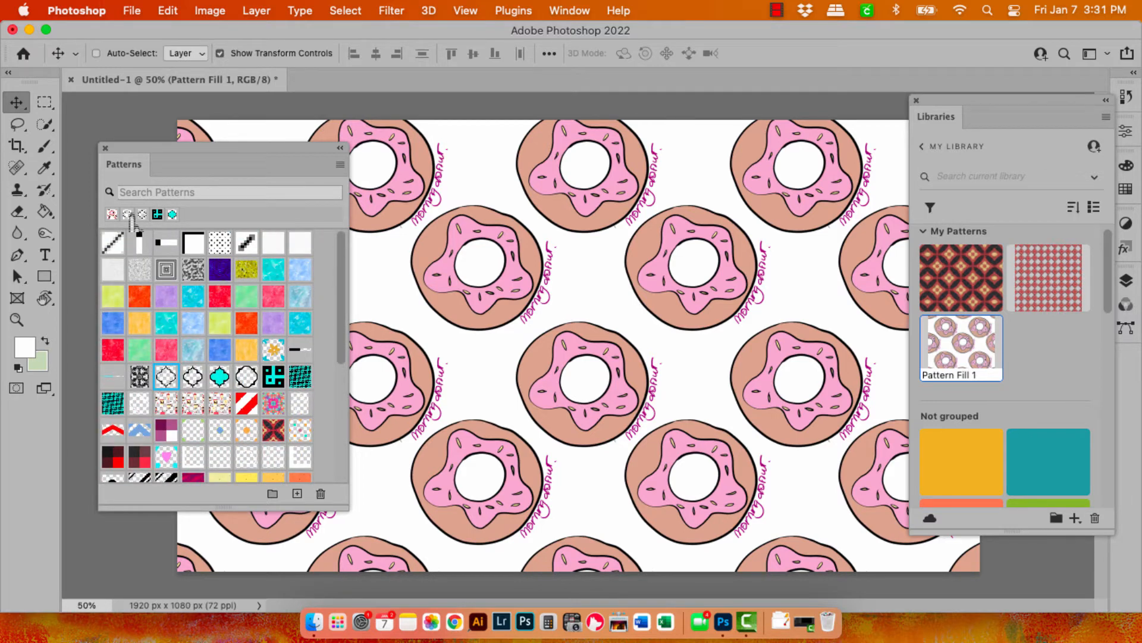
mouse_move(113, 215)
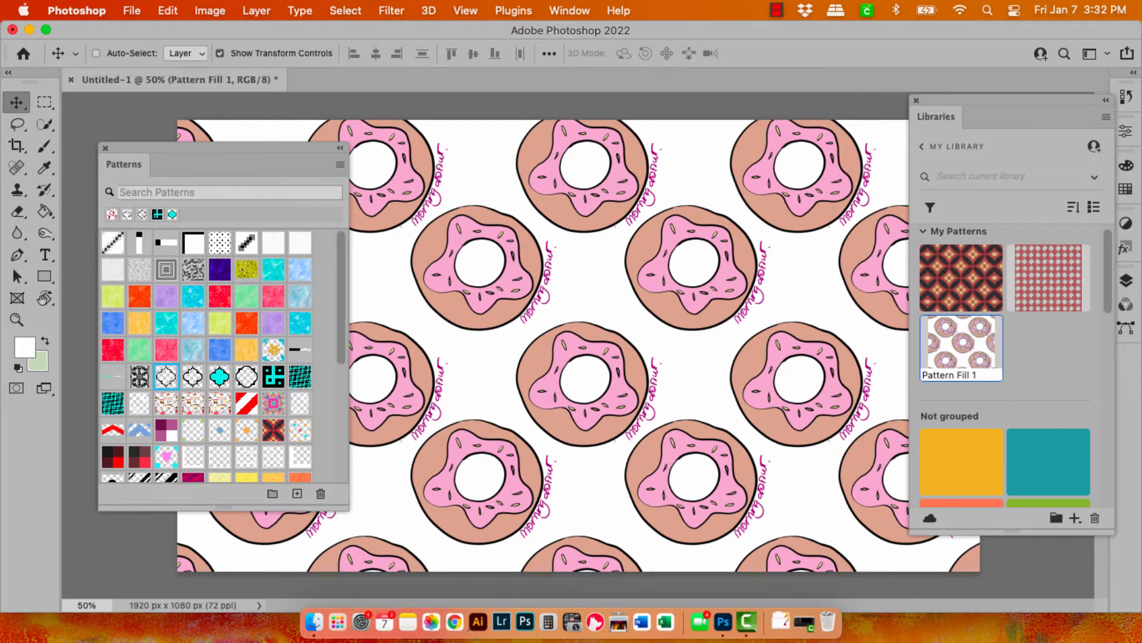
scroll("down", 3)
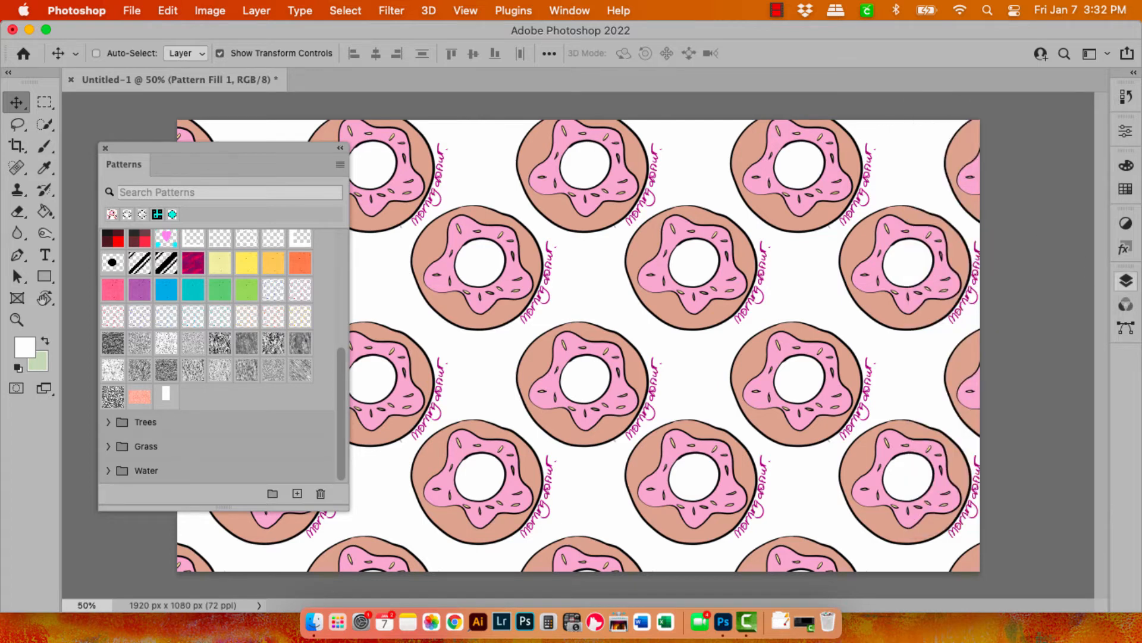
Edit the pattern fill layer to set its scale to 50%.
left_click(1126, 281)
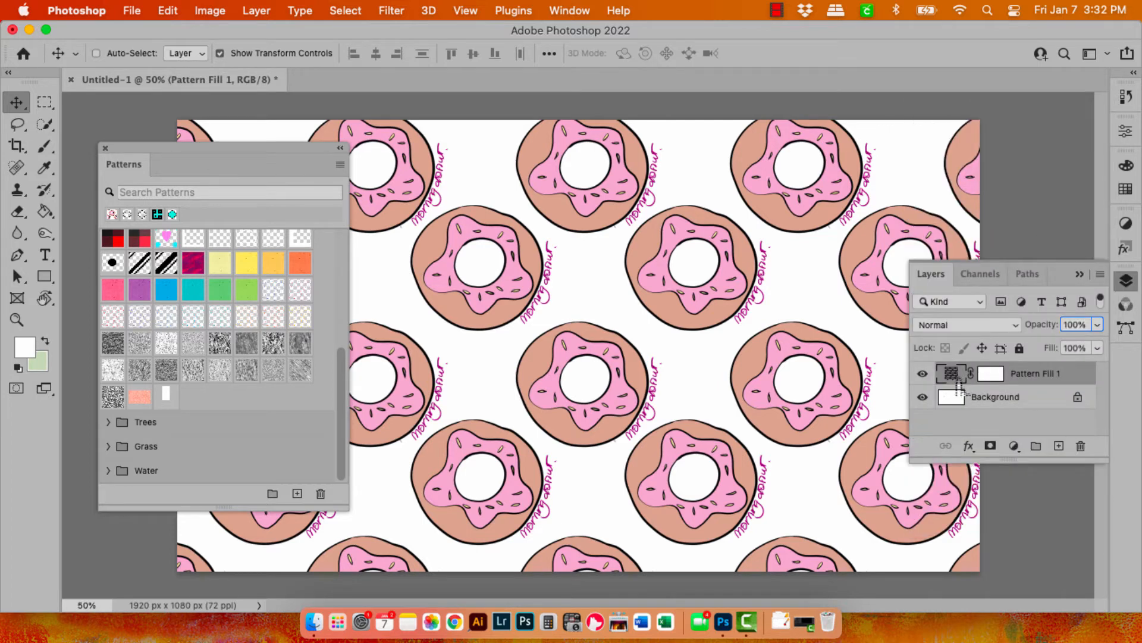
double_click(952, 373)
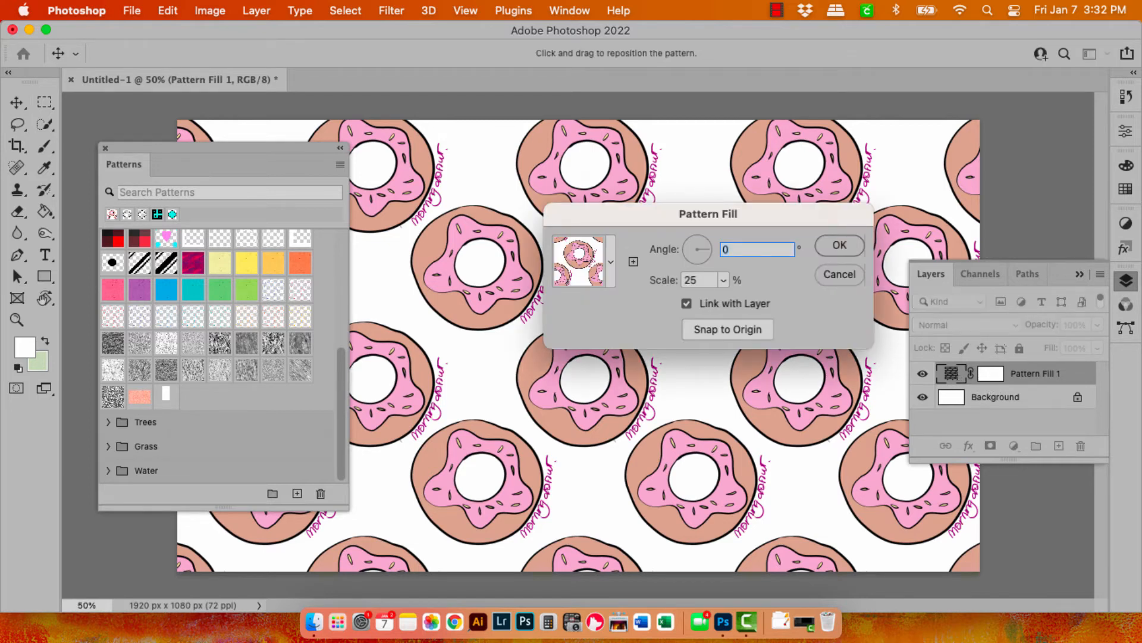
left_click(697, 280)
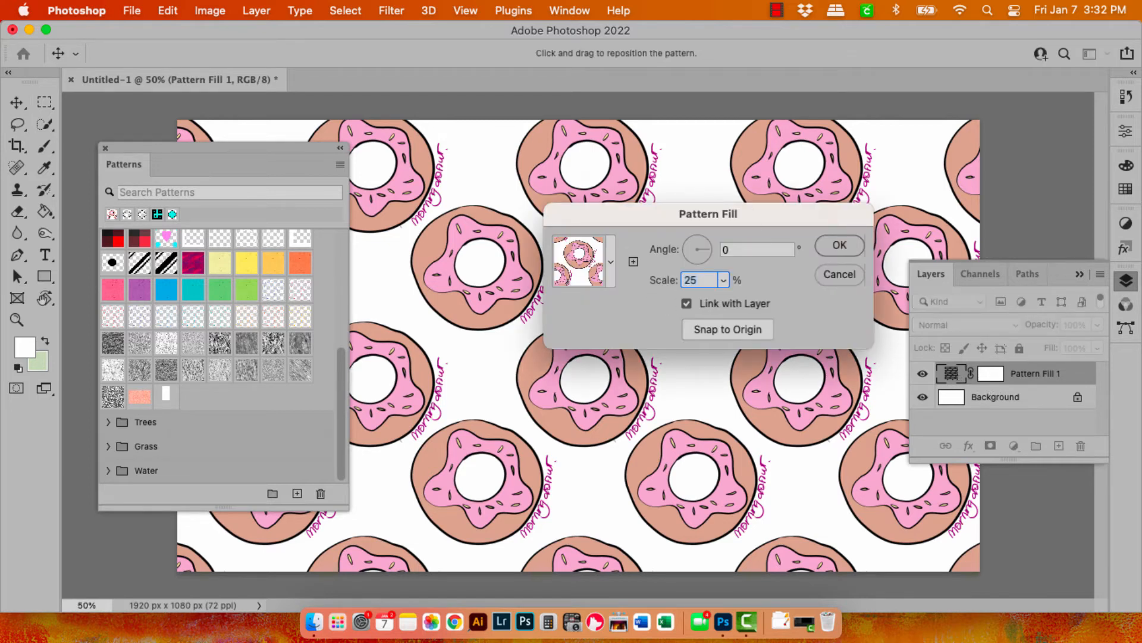
type("50")
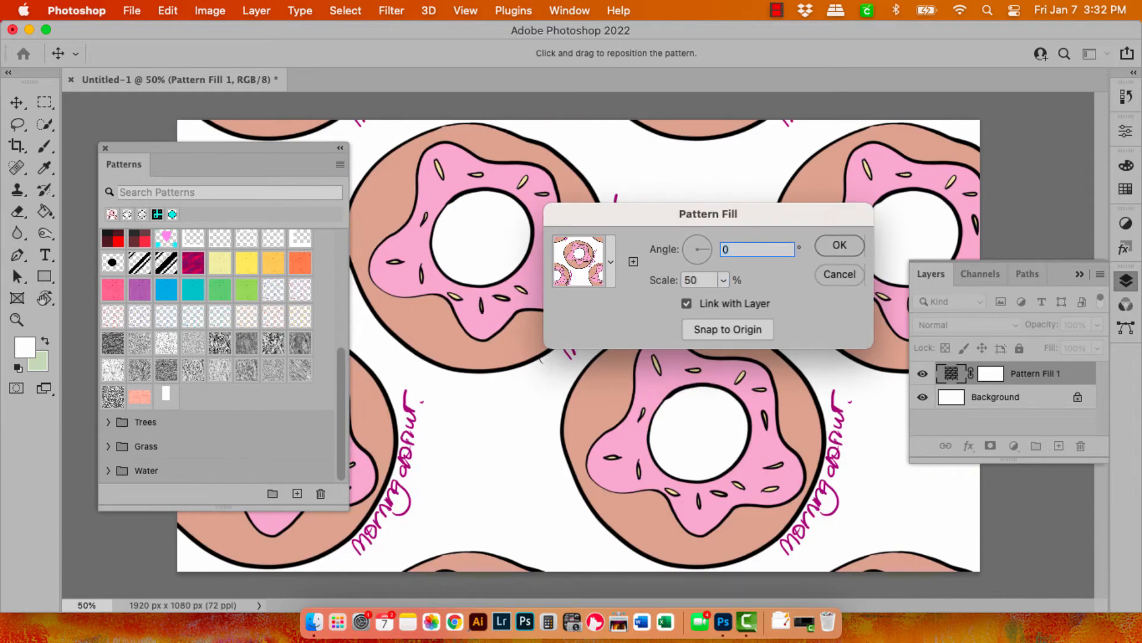
left_click(610, 261)
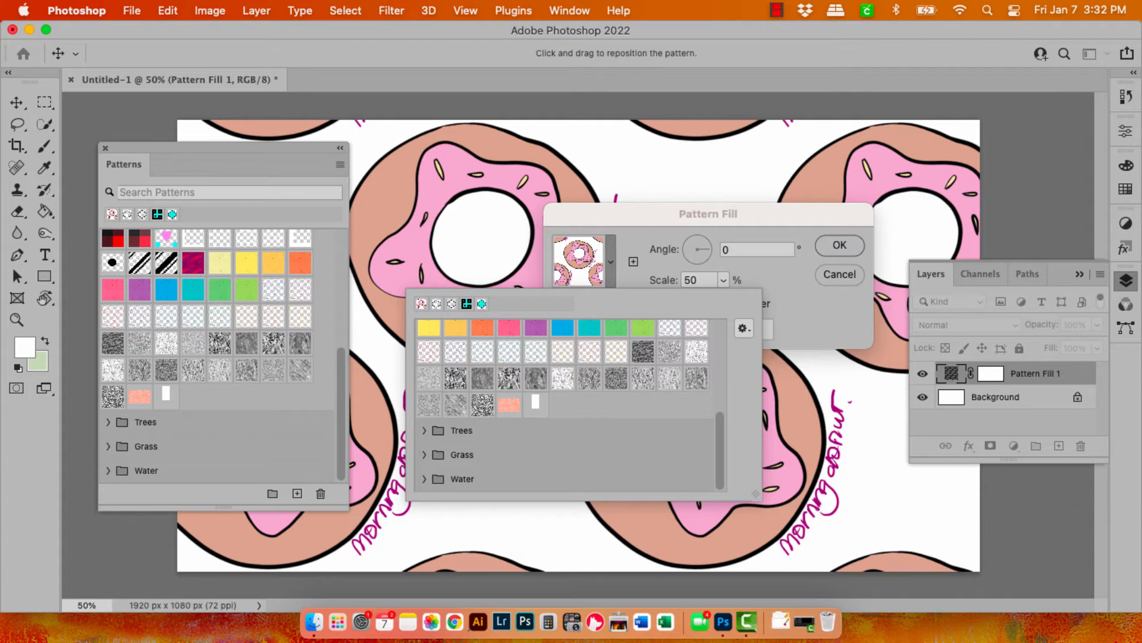
Save the donut pattern as a new 'donuts' preset and apply the 50% fill.
left_click(742, 328)
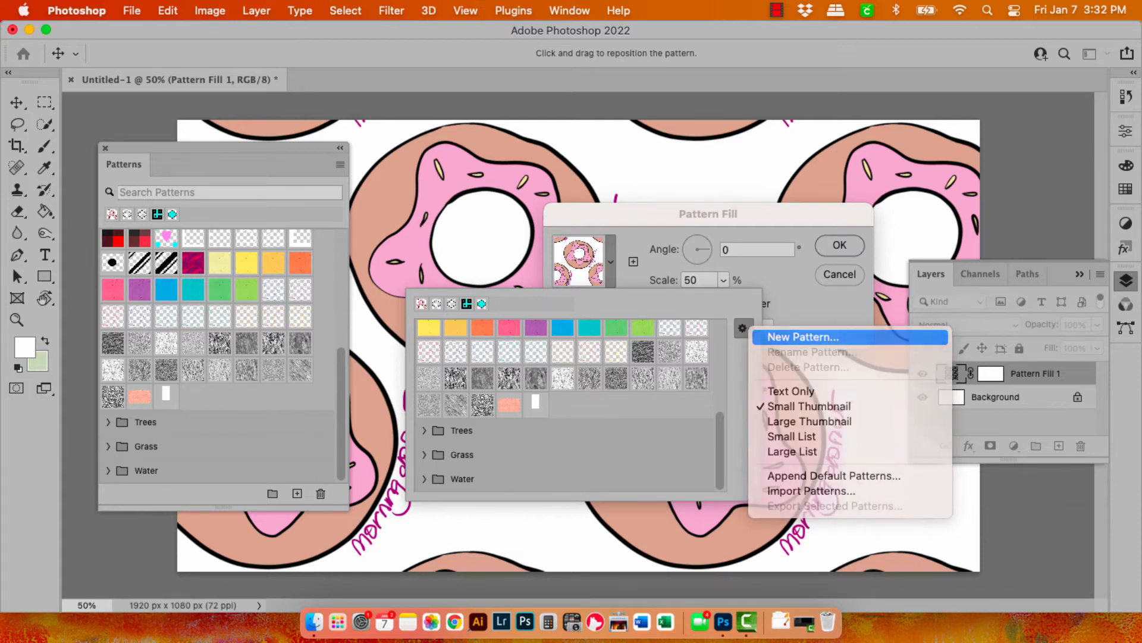
left_click(802, 337)
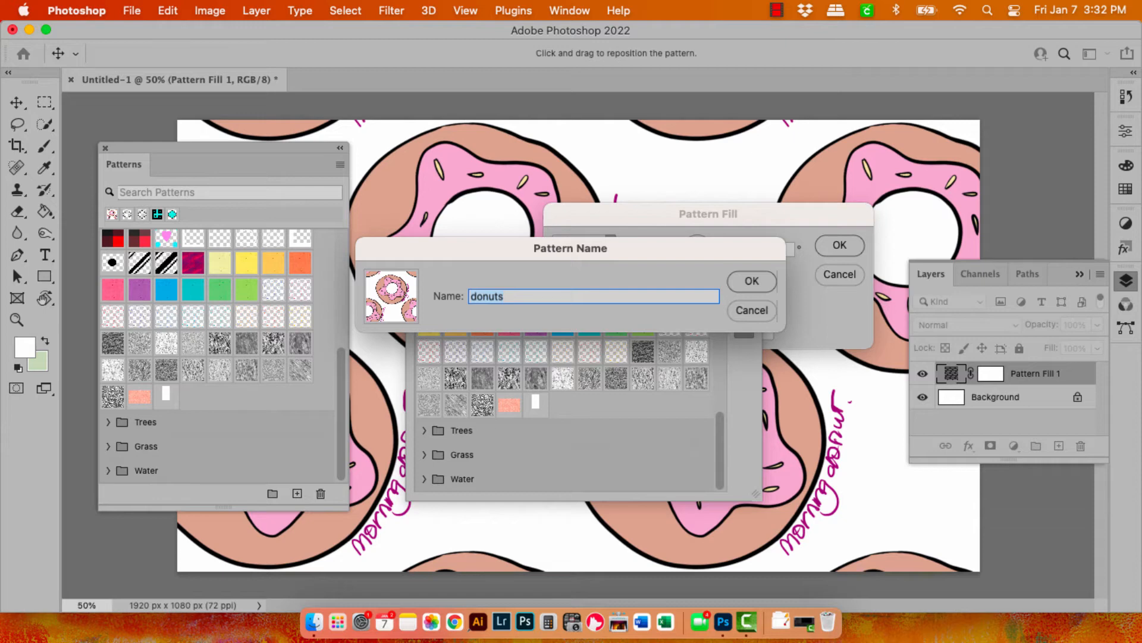
left_click(752, 281)
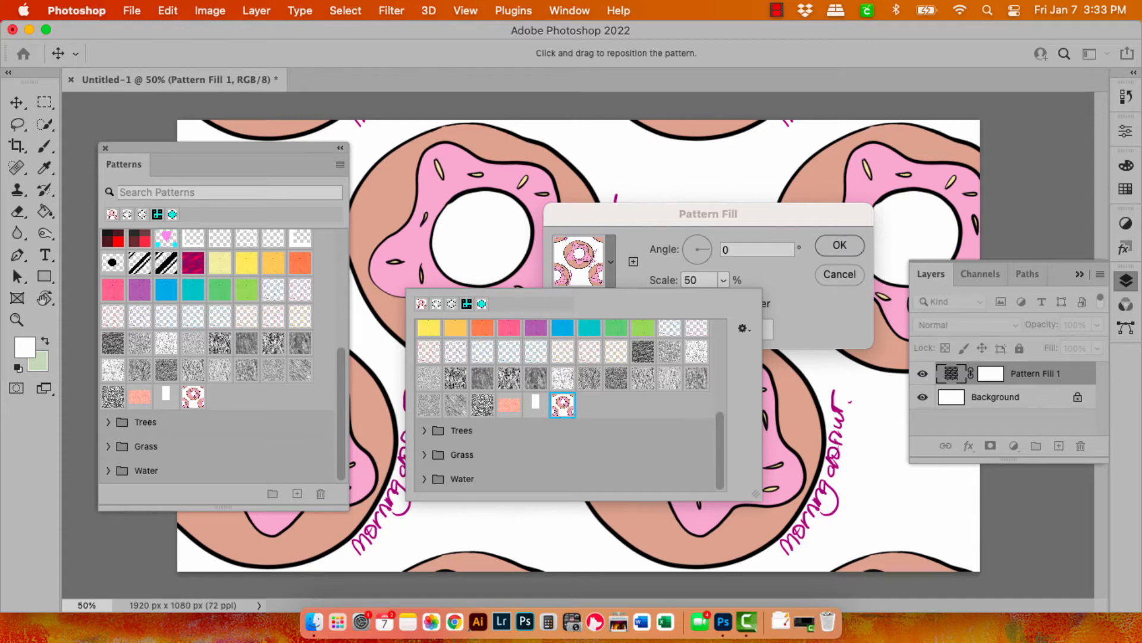
left_click(131, 11)
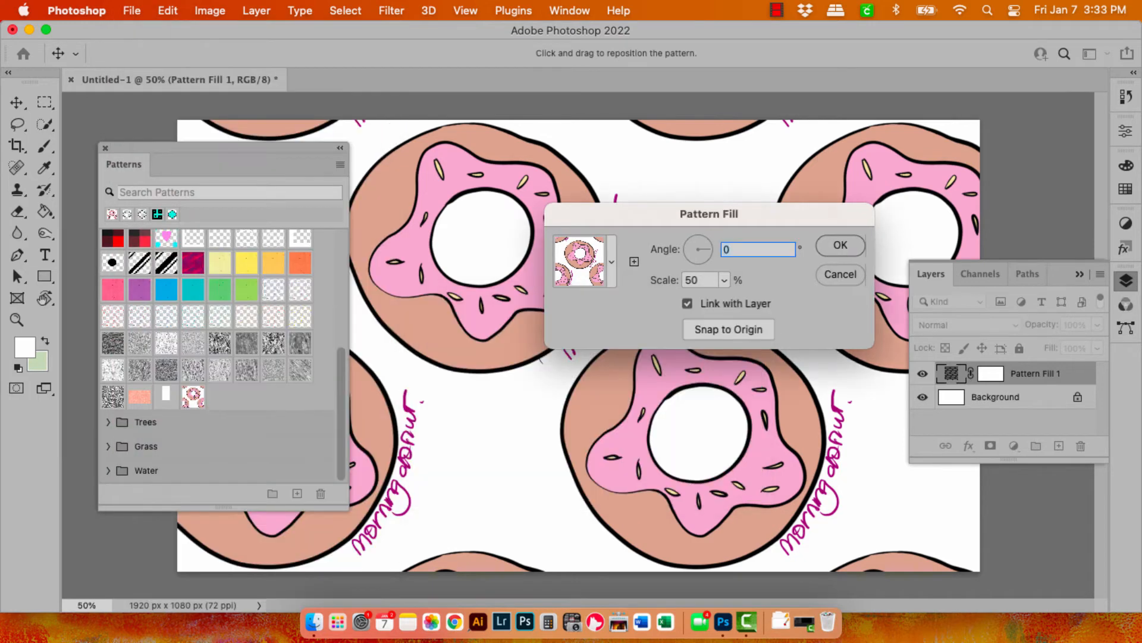
left_click(840, 245)
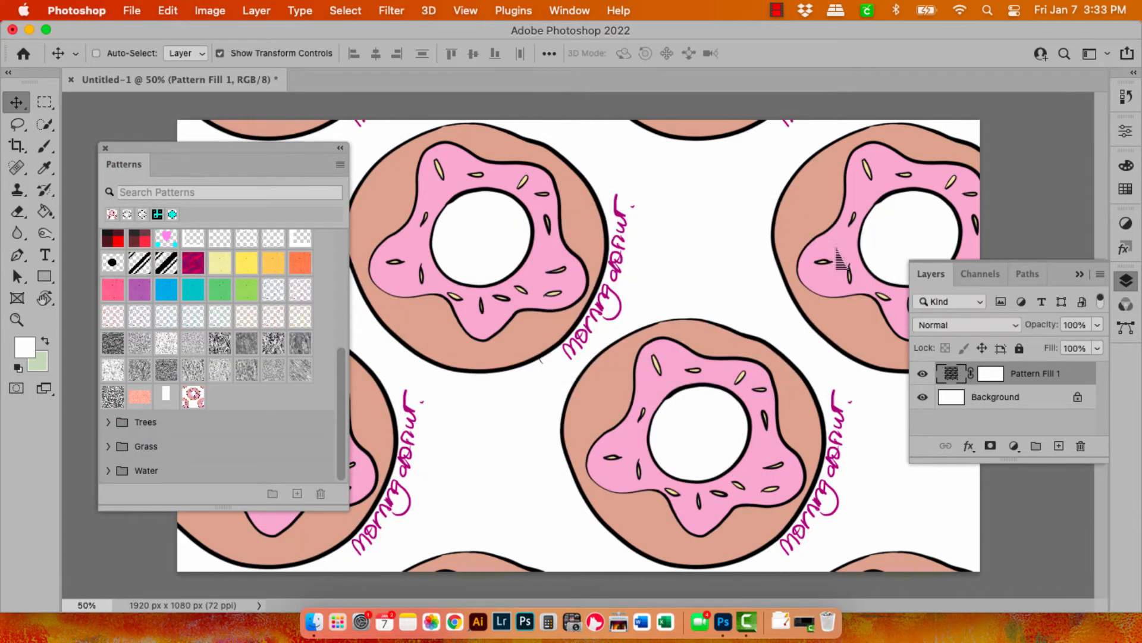
Create a second blank document, Untitled-2, at 2048 × 2048 px.
left_click(131, 11)
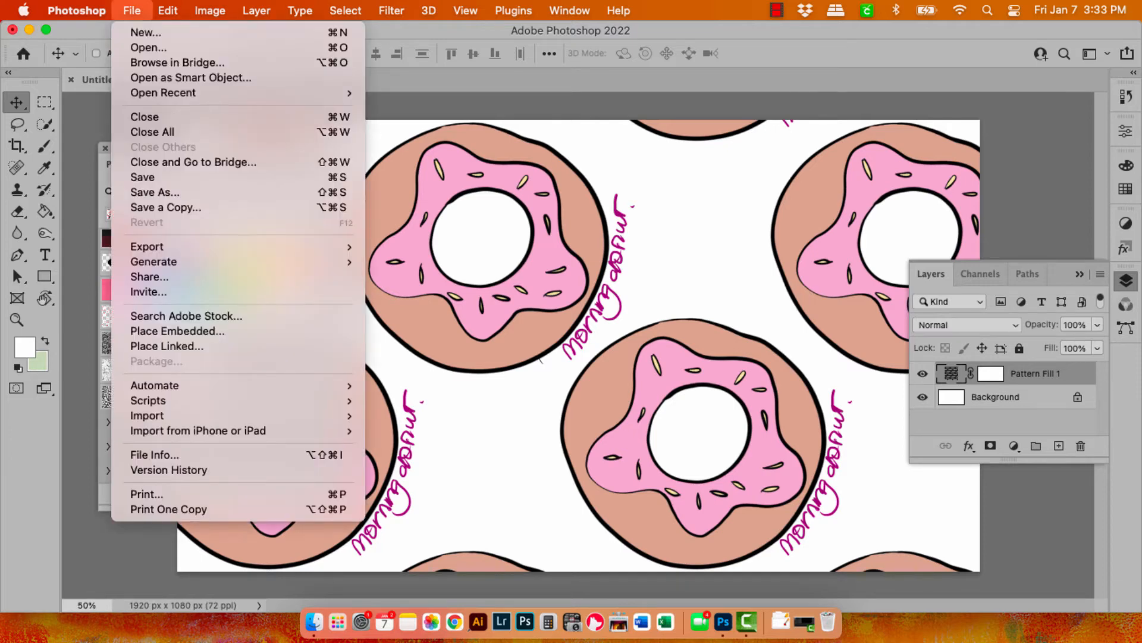
left_click(143, 32)
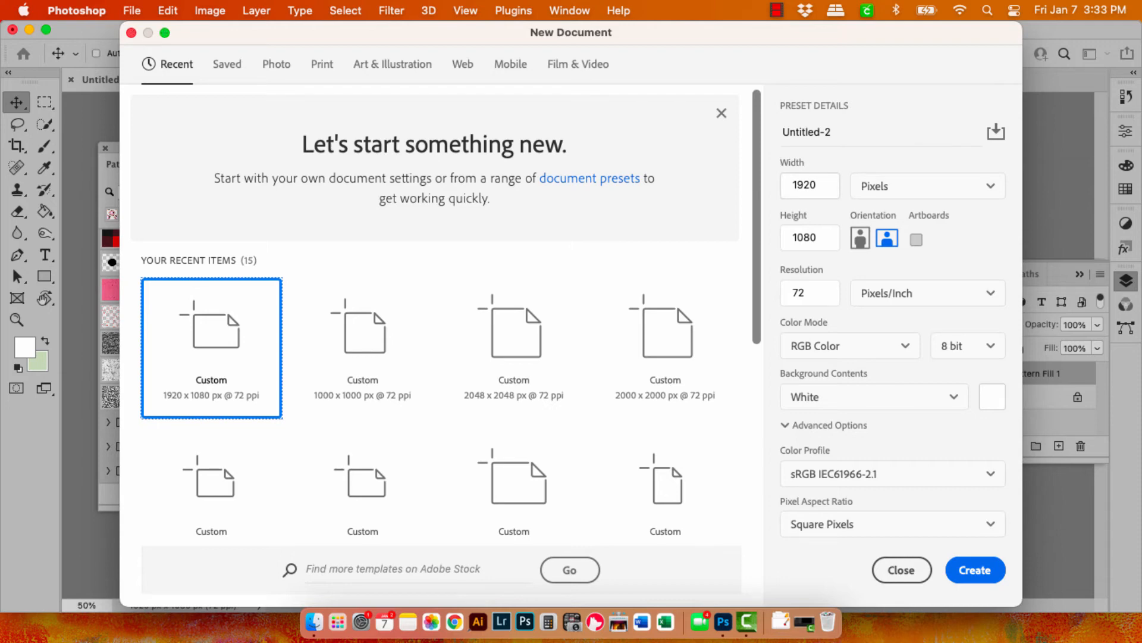
type("204")
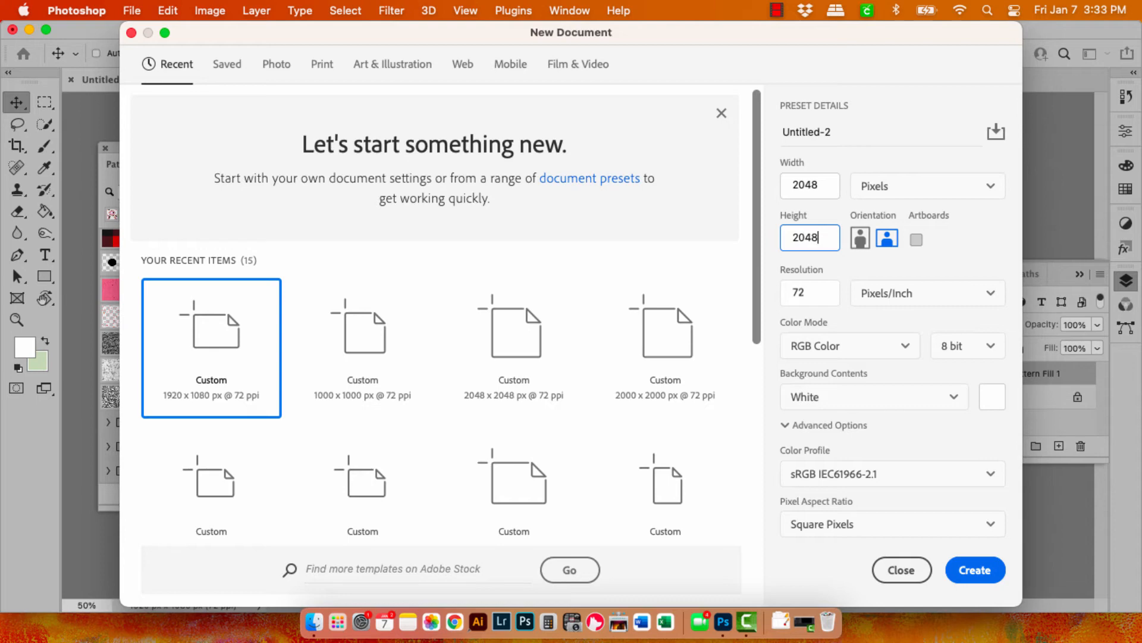
left_click(976, 570)
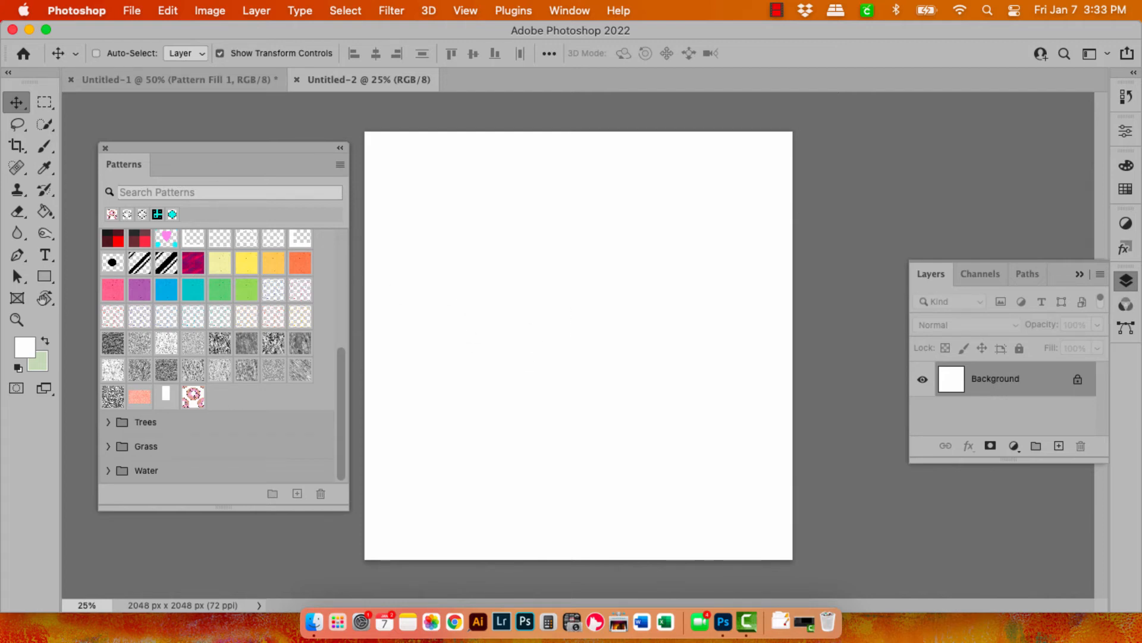
Fill the 2048×2048 canvas with the donut Custom Pattern via Edit > Fill.
left_click(167, 11)
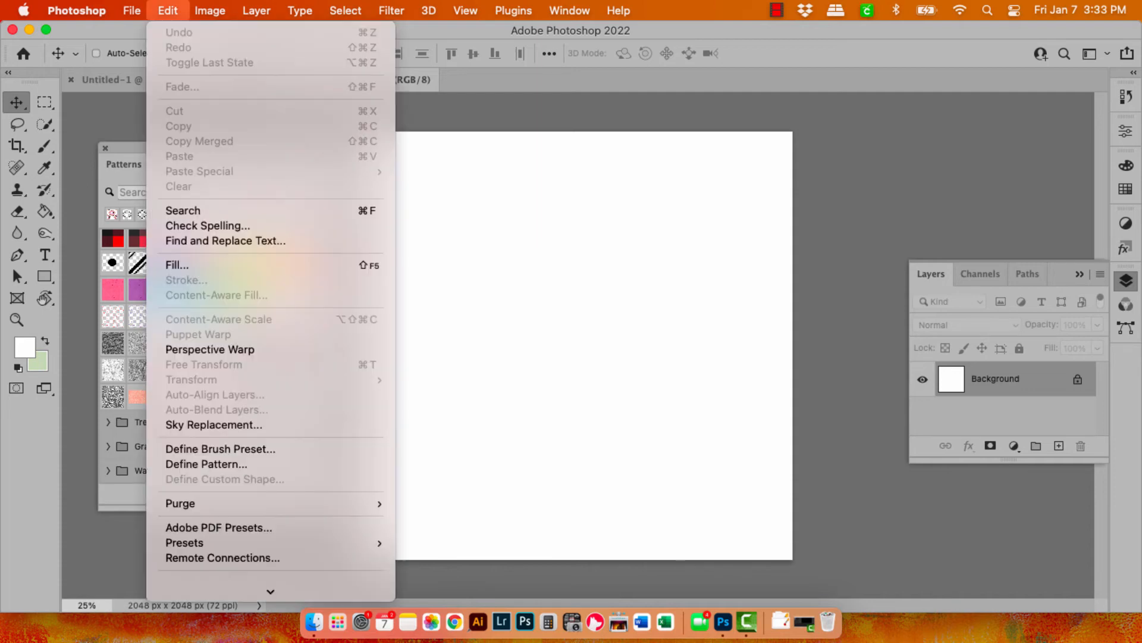
mouse_move(176, 264)
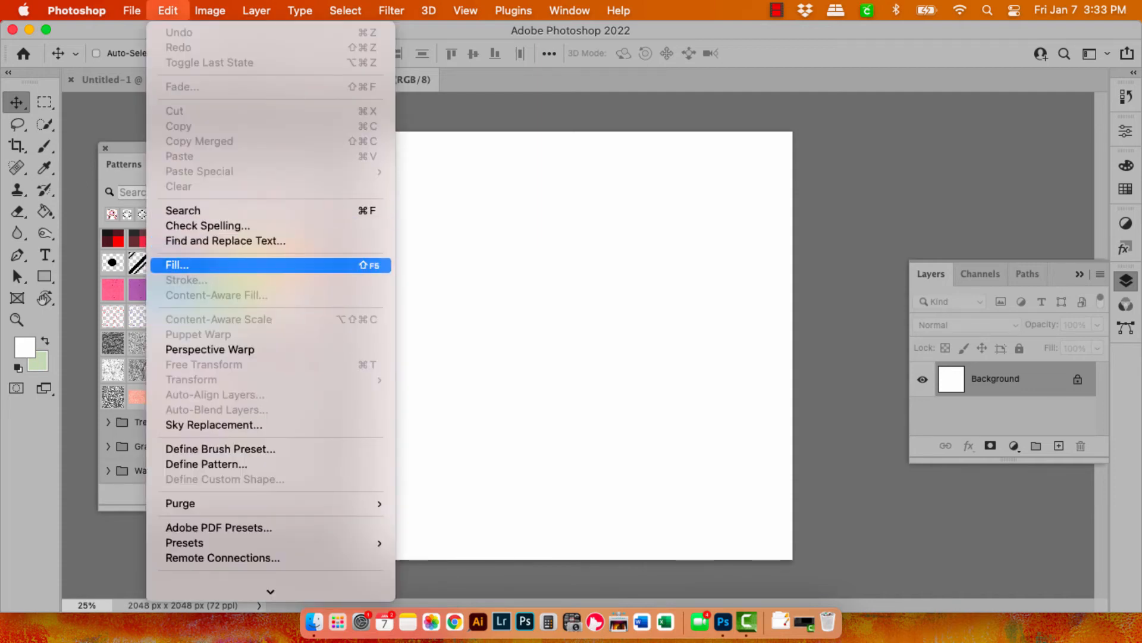
left_click(177, 265)
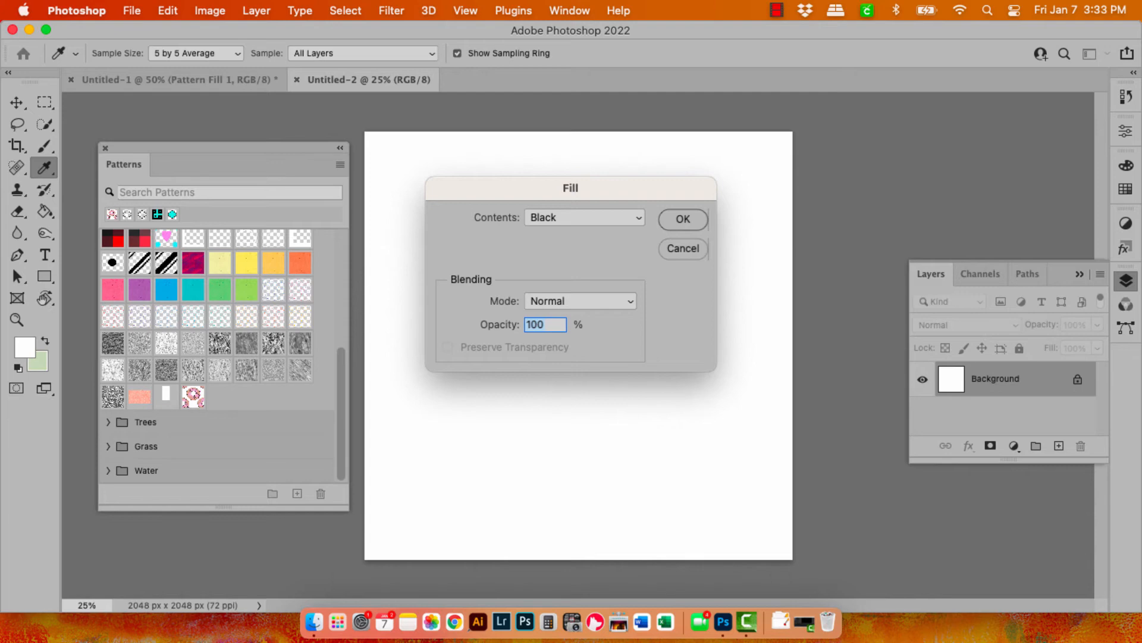
left_click(584, 217)
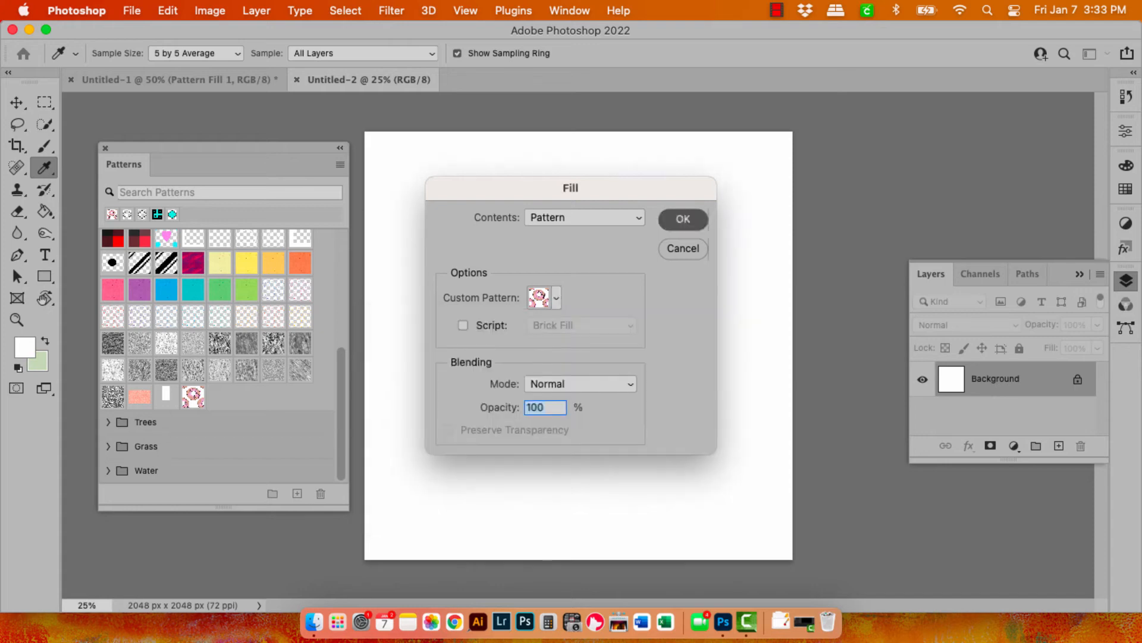
left_click(683, 219)
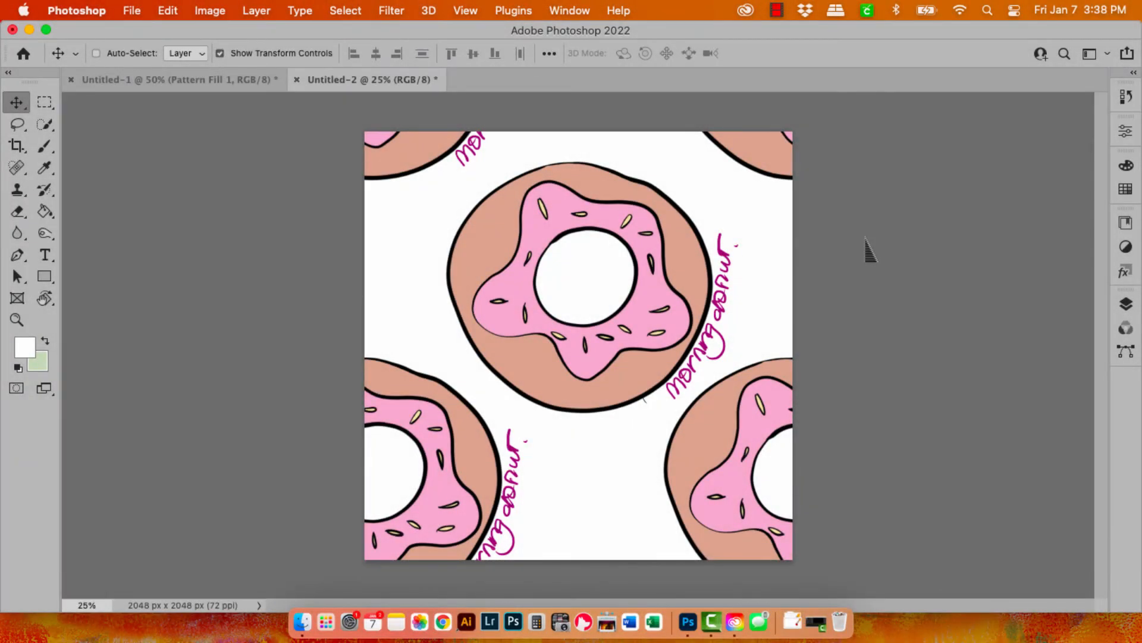
mouse_move(809, 367)
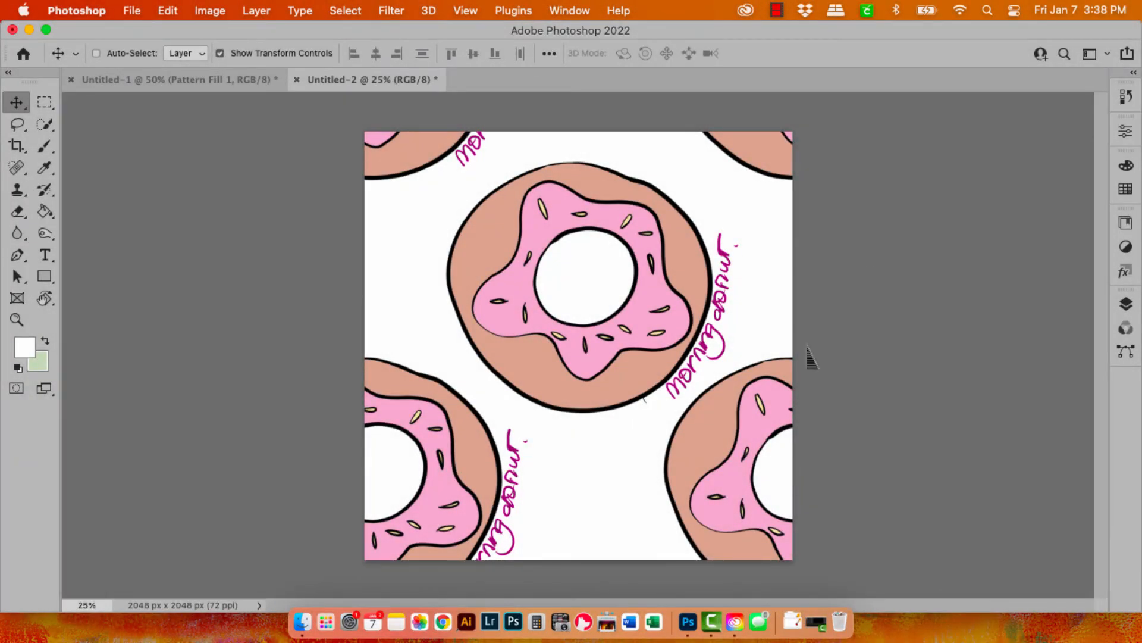
mouse_move(733, 612)
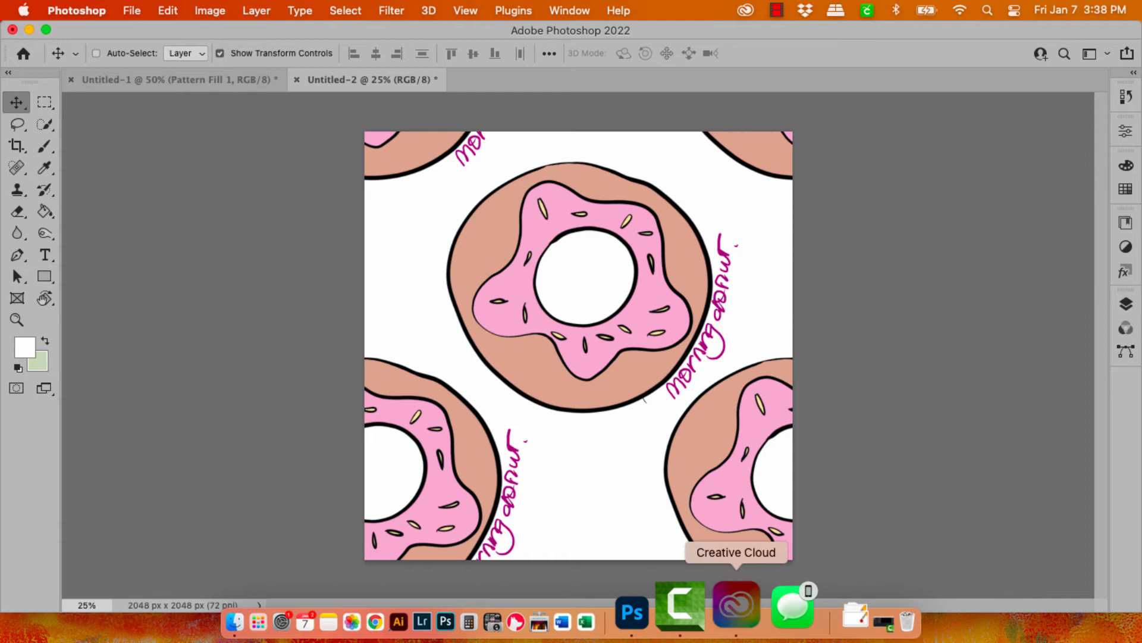
In the Creative Cloud app, reach Your libraries and the options menu of My Library.
left_click(735, 605)
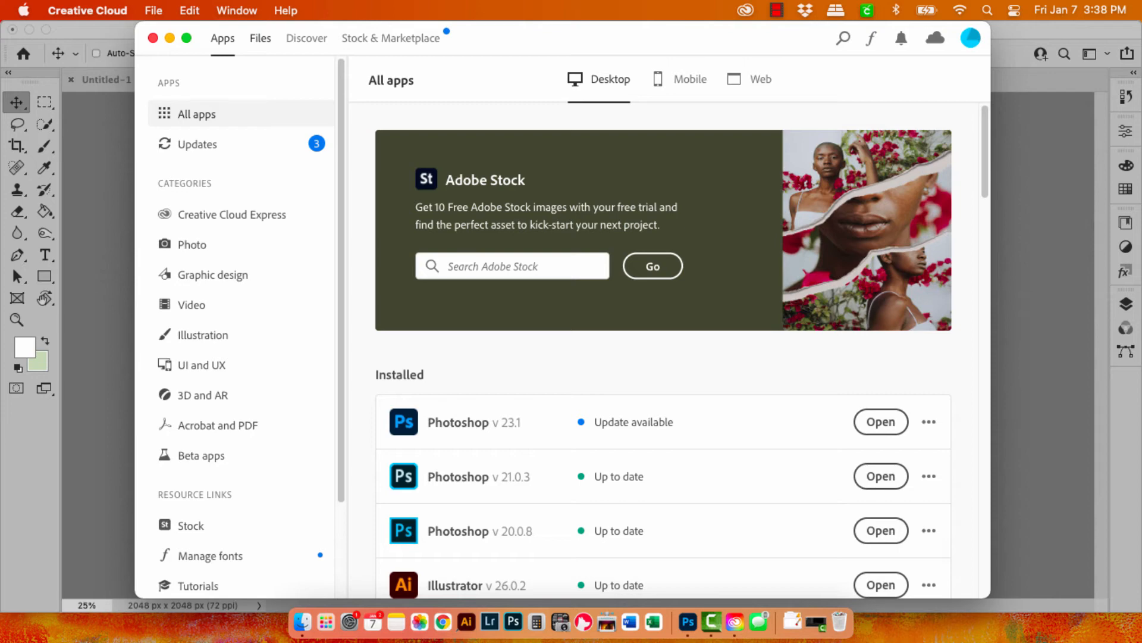
left_click(259, 37)
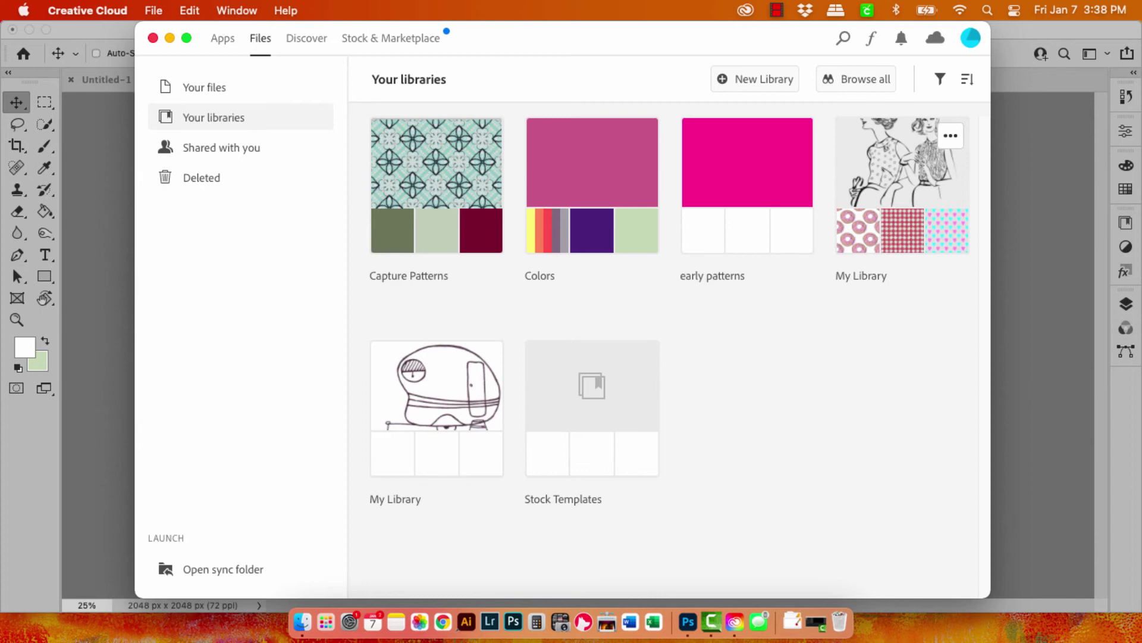
left_click(950, 134)
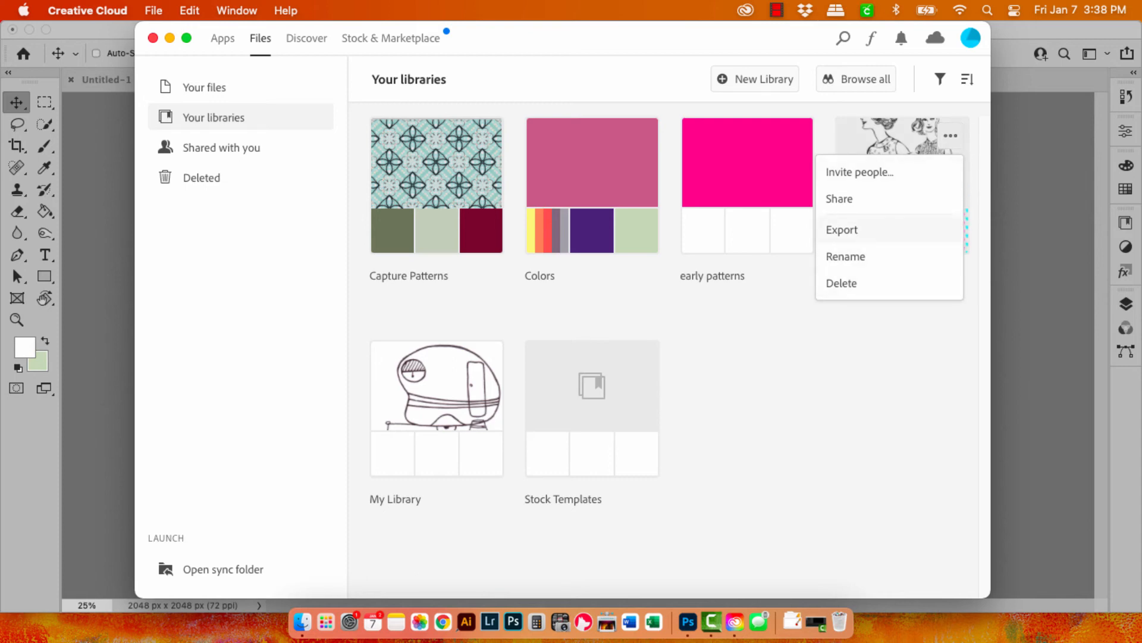
Export My Library as a .cclibs file to the Downloads folder and confirm.
left_click(842, 230)
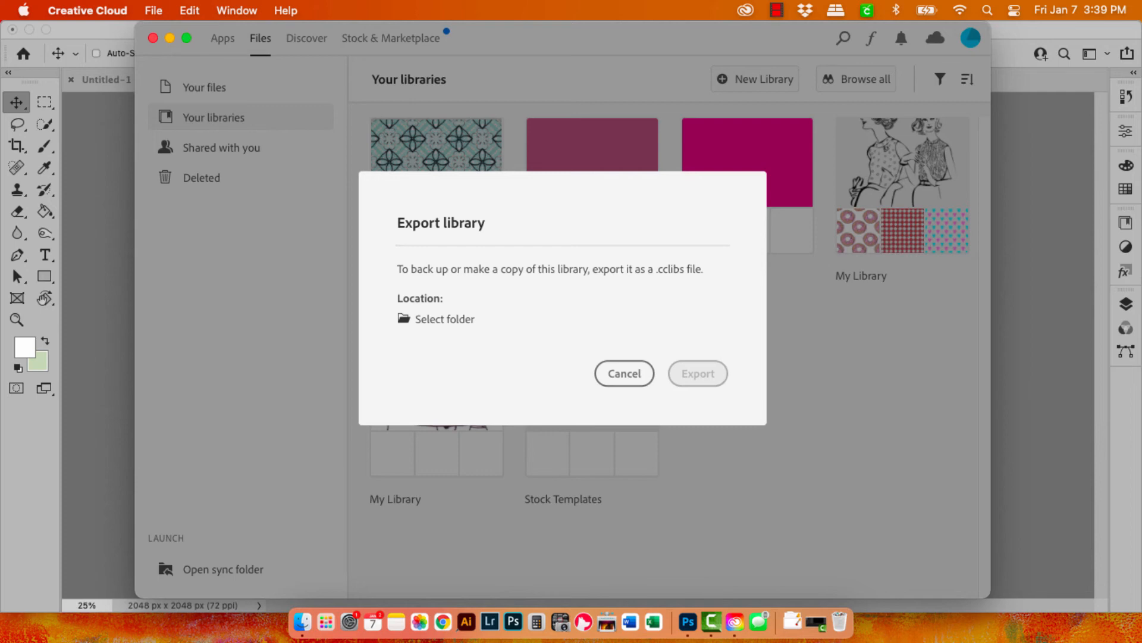
left_click(445, 319)
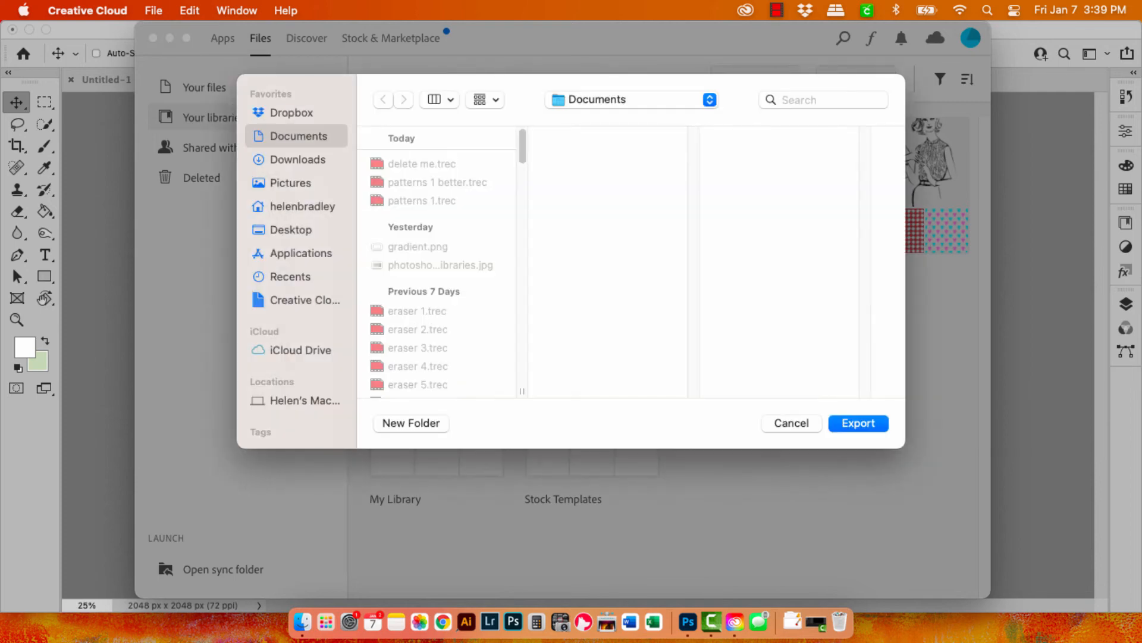
left_click(297, 159)
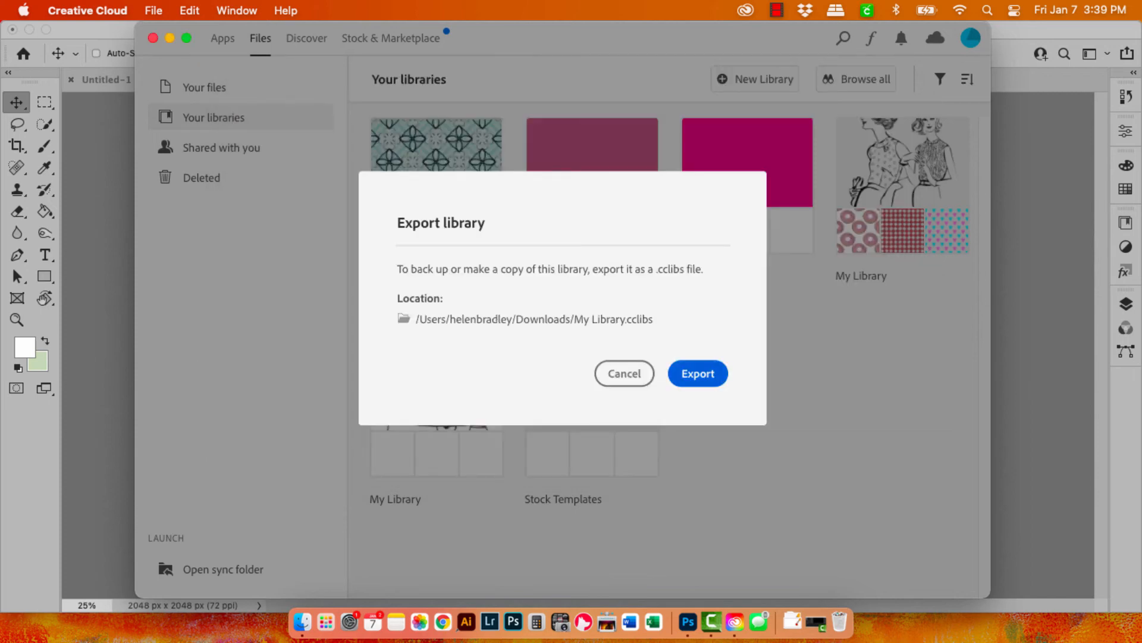
left_click(697, 372)
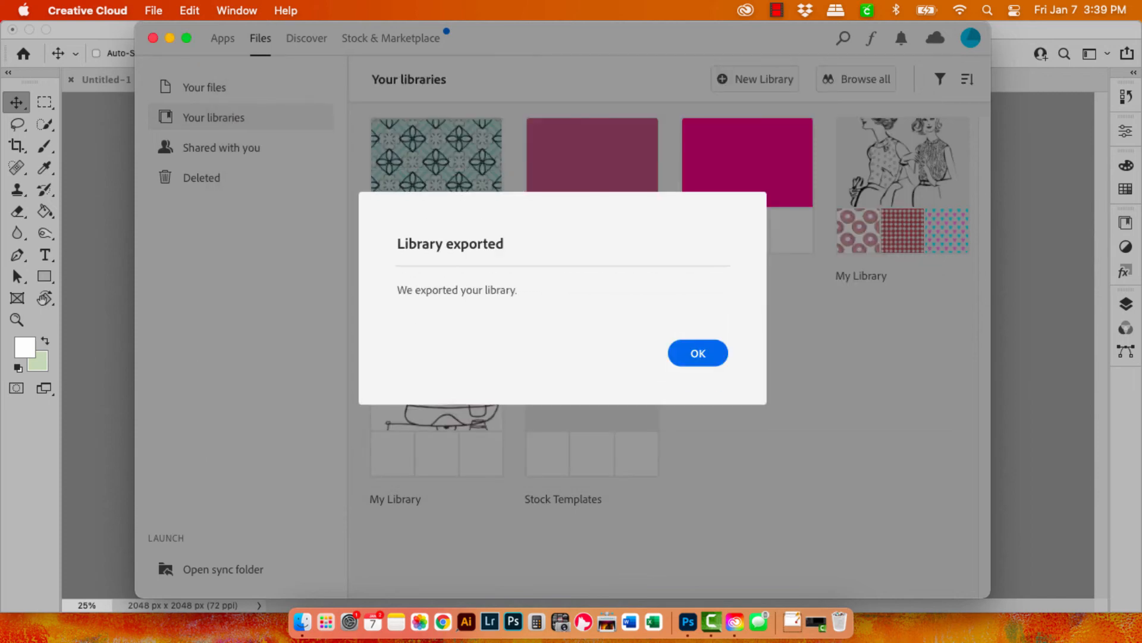
left_click(697, 352)
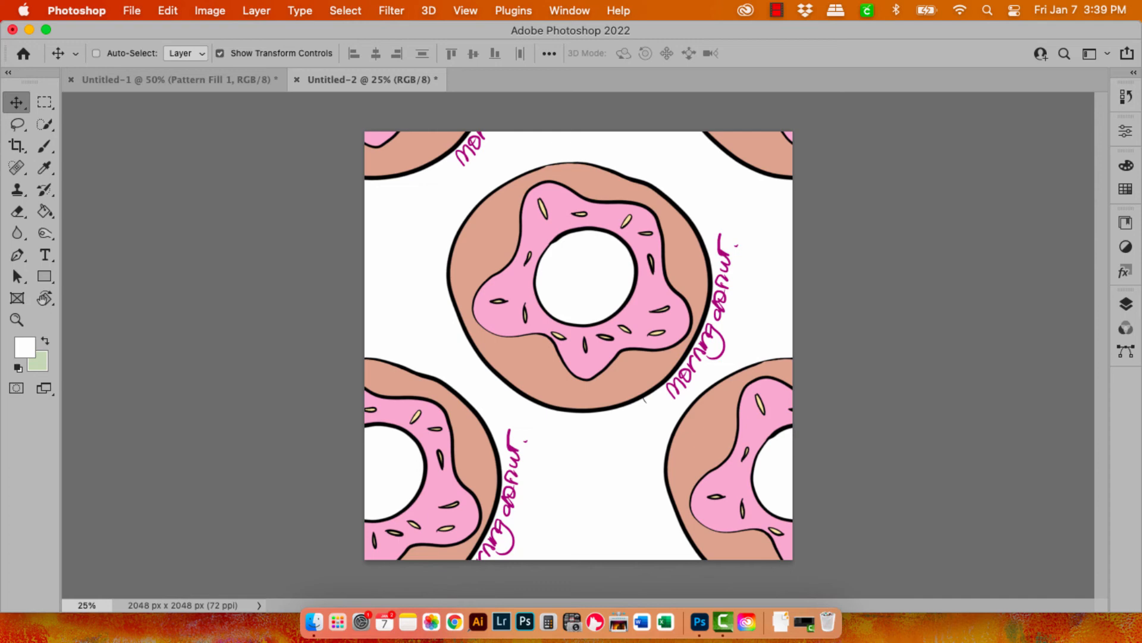
Import My Library.cclibs from Downloads through the Libraries panel's Import Library option.
left_click(1126, 238)
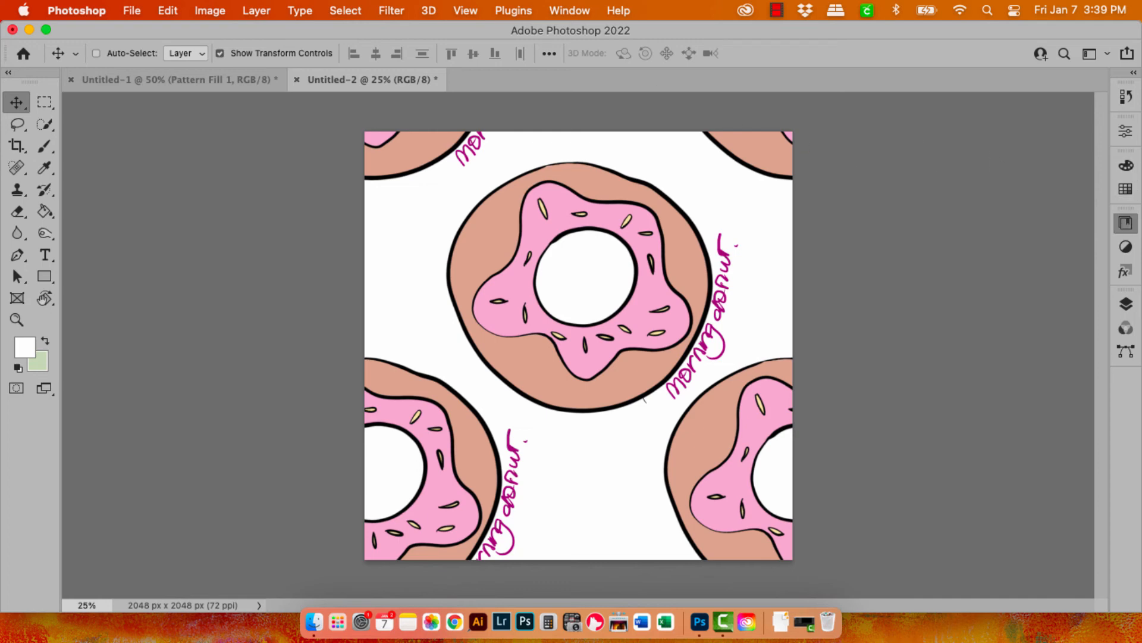
left_click(1125, 223)
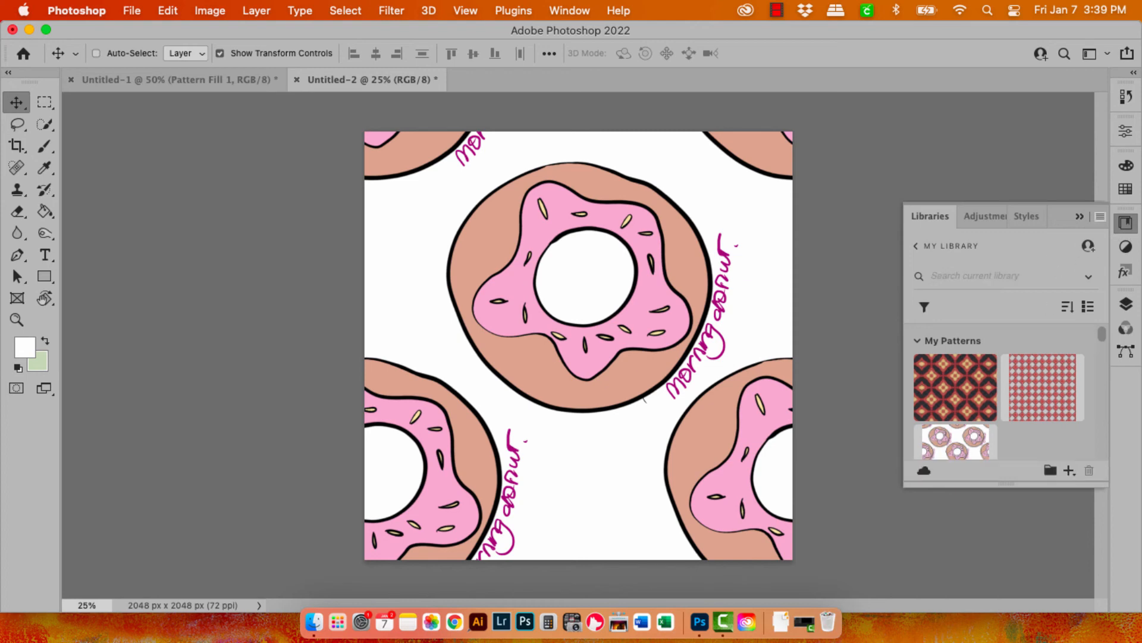
left_click(1101, 216)
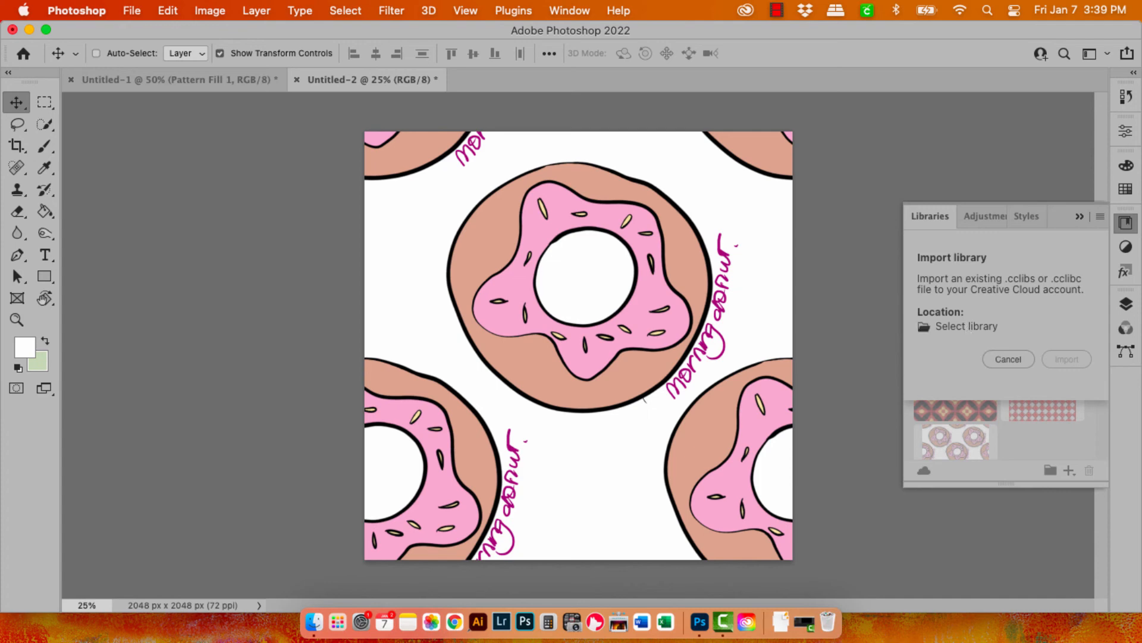
left_click(966, 326)
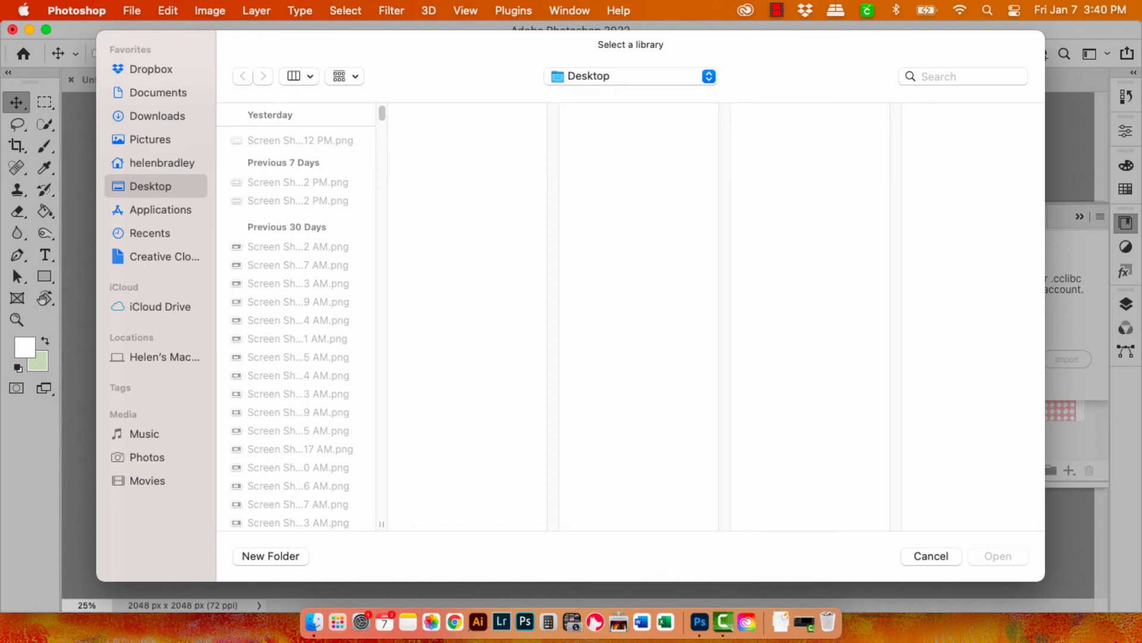
left_click(155, 116)
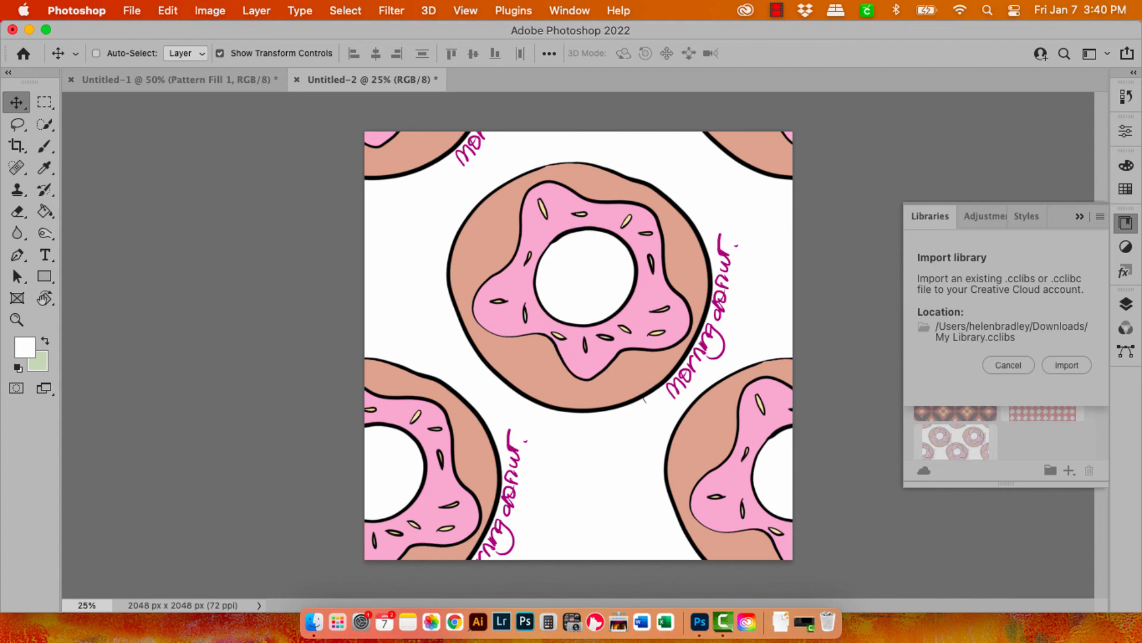
left_click(1009, 365)
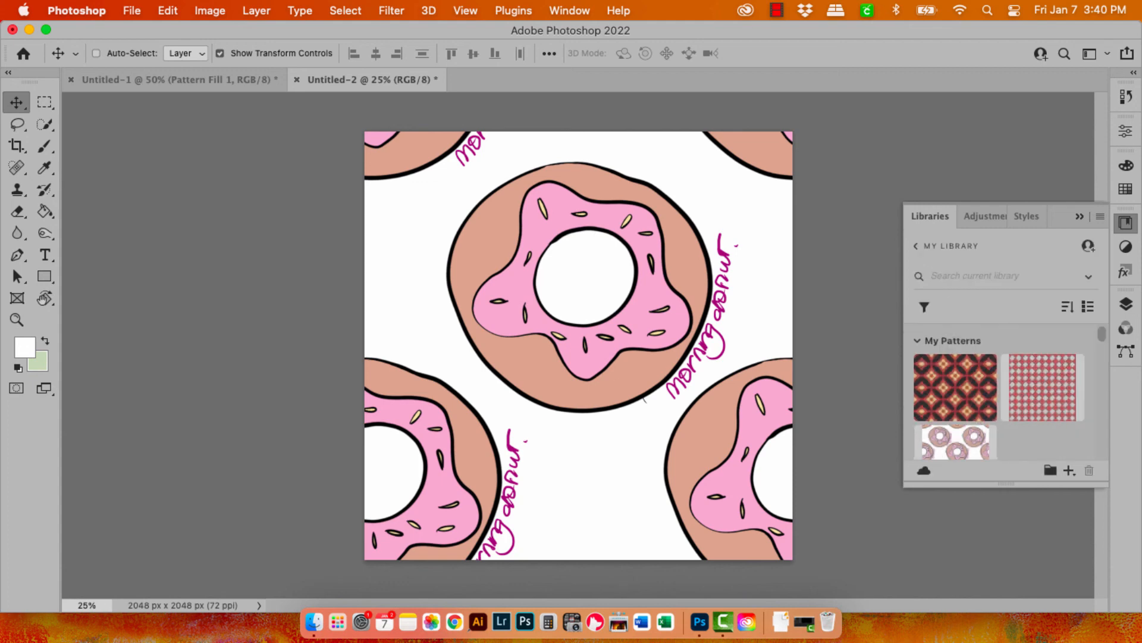